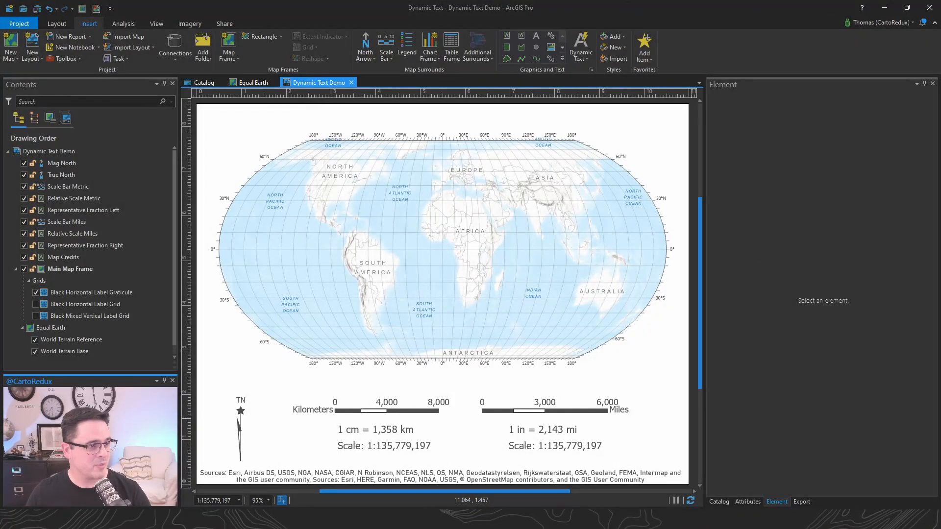
Turn off thousands separators on the miles scale bar so labels read 3000 and 6000.
{"action": "left_click", "coordinate": [579, 46]}
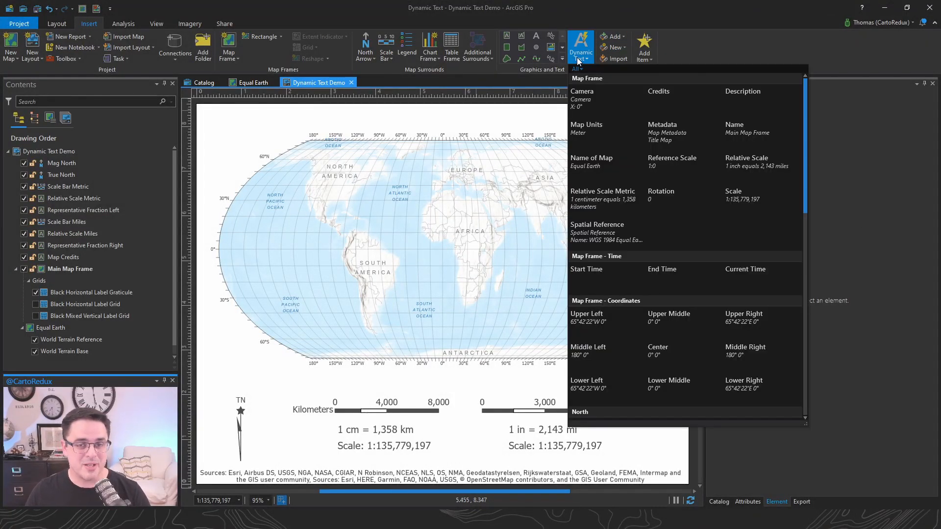
{"action": "mouse_move", "coordinate": [673, 135]}
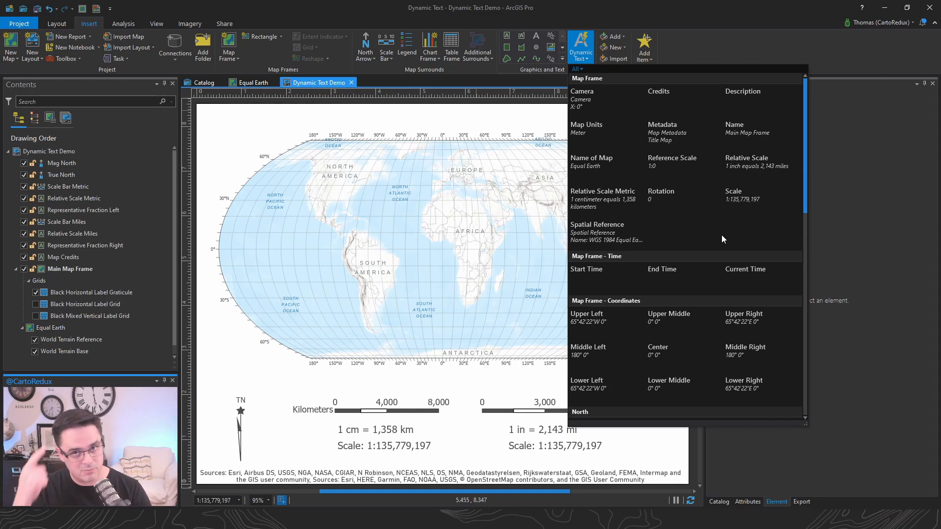
{"action": "left_click", "coordinate": [607, 318]}
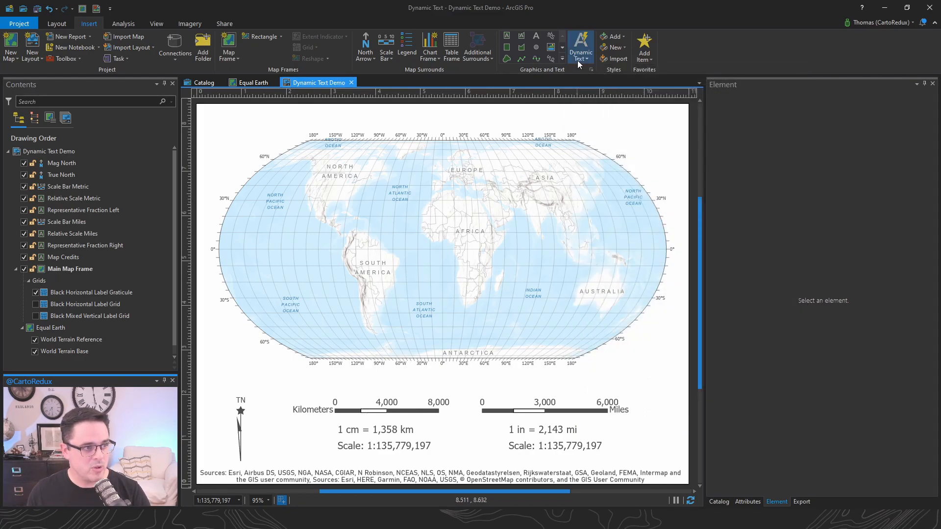
{"action": "left_click", "coordinate": [580, 47]}
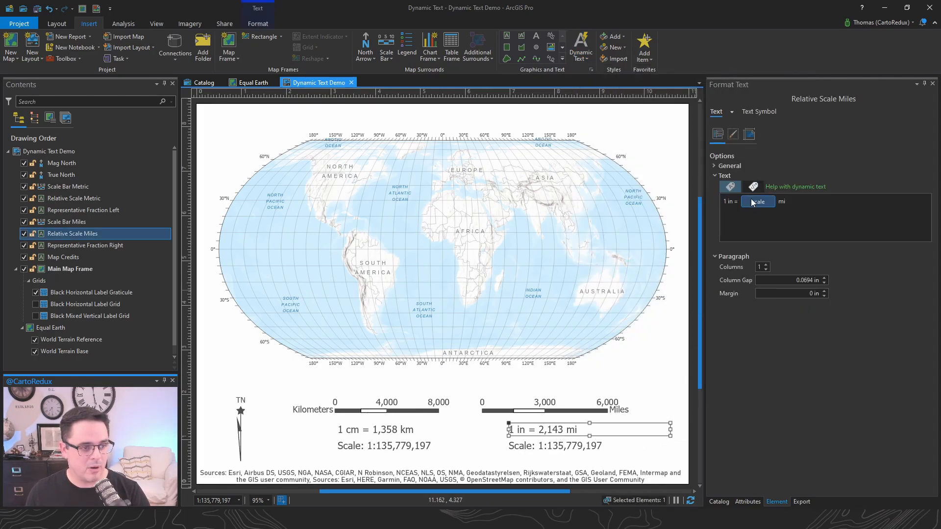
{"action": "mouse_move", "coordinate": [757, 201]}
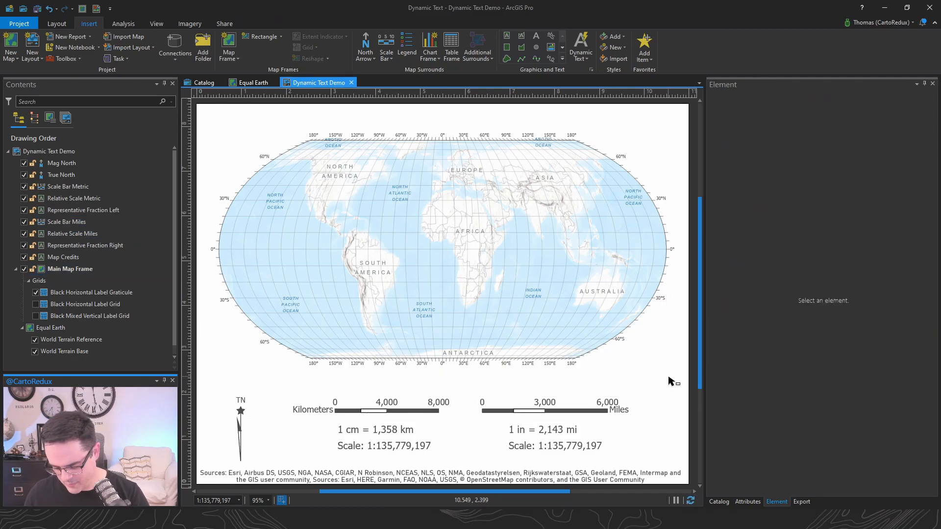
{"action": "mouse_move", "coordinate": [672, 387]}
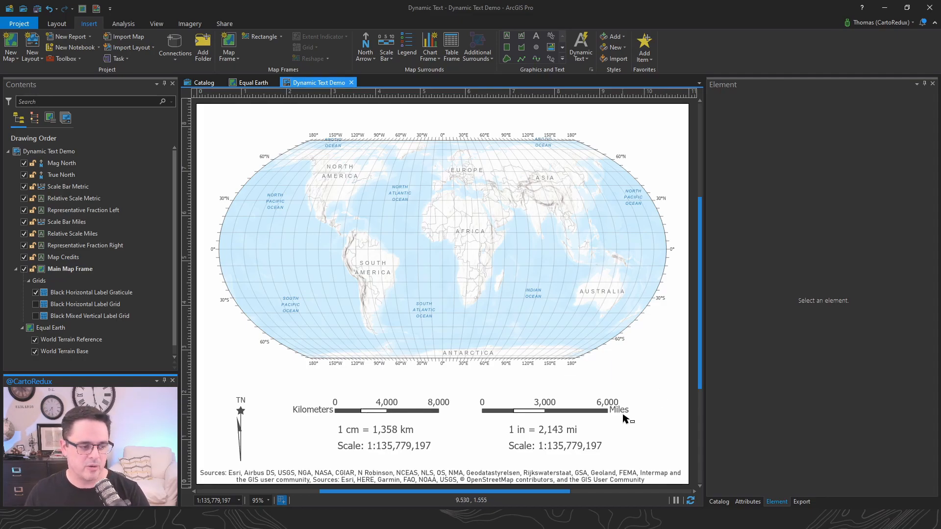
{"action": "mouse_move", "coordinate": [618, 420]}
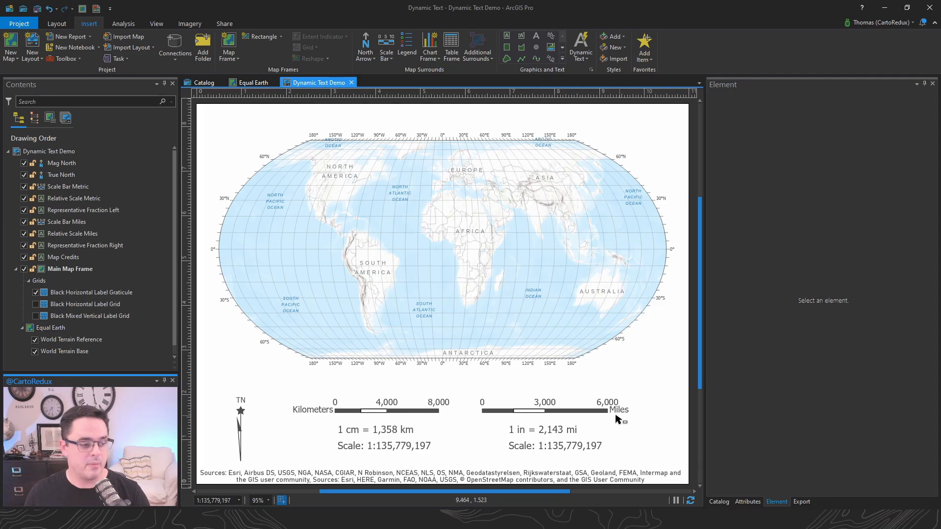
{"action": "left_click", "coordinate": [543, 409]}
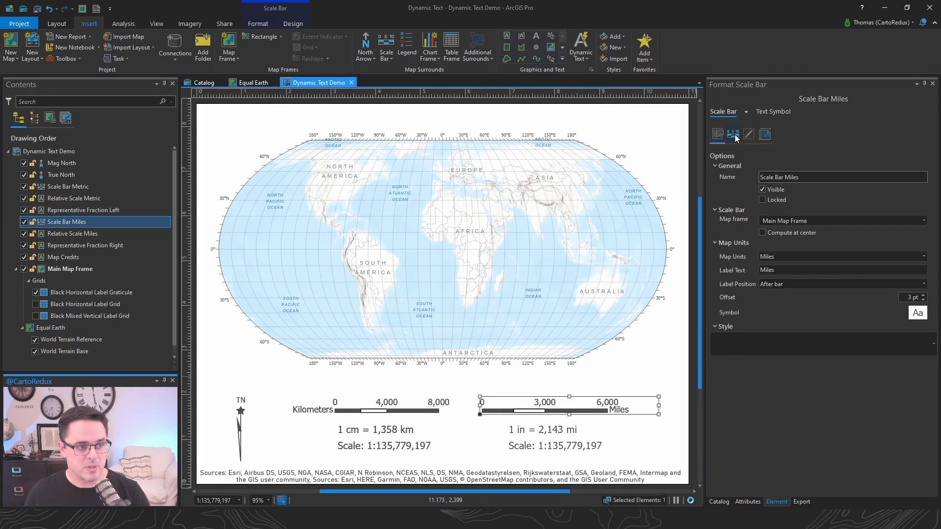
{"action": "left_click", "coordinate": [732, 133]}
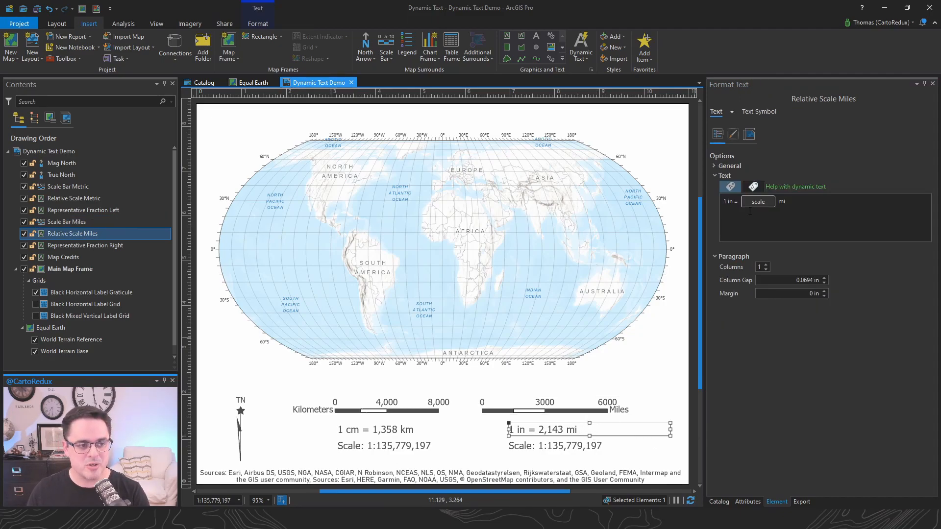
Add separator="false" and decimalPlaces="2" to the miles scale tag, giving 1 in = 2142.98 mi.
{"action": "left_click", "coordinate": [757, 201]}
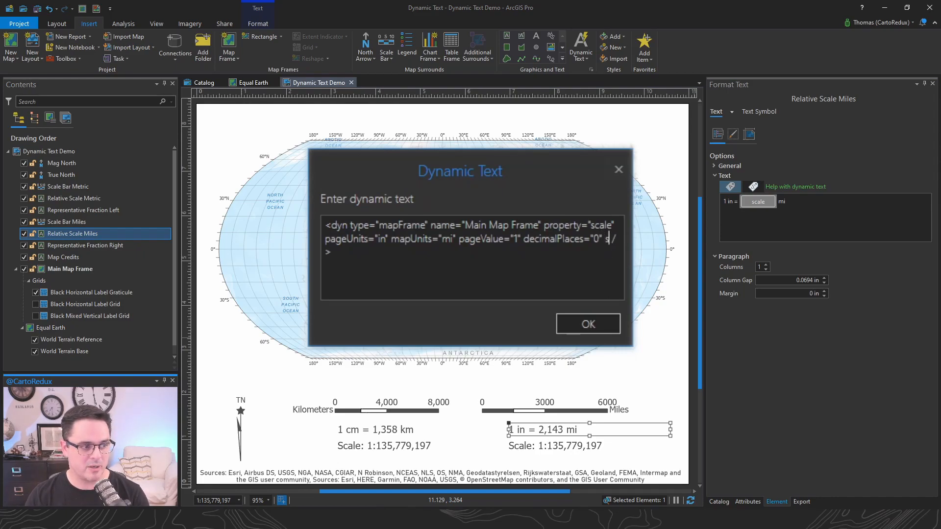
{"action": "type", "text": "separator=\"false"}
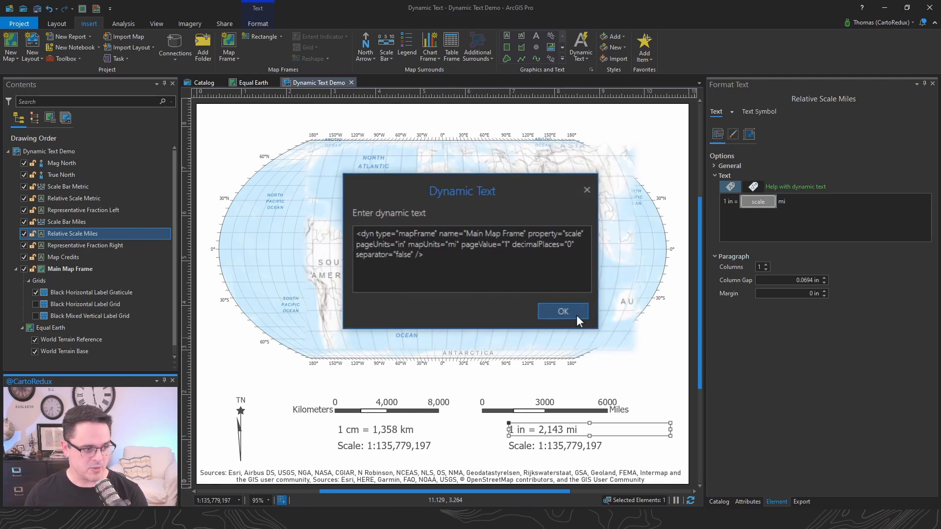
{"action": "left_click", "coordinate": [563, 311]}
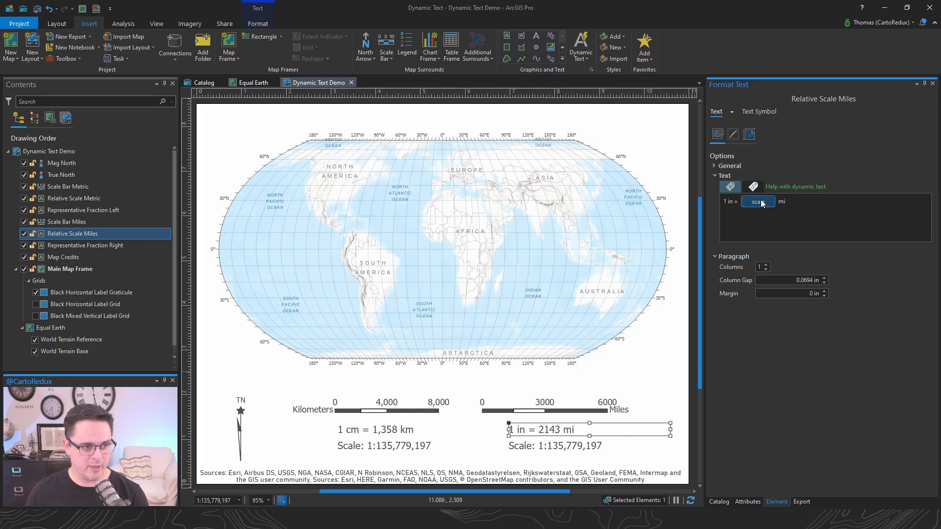
{"action": "left_click", "coordinate": [758, 201]}
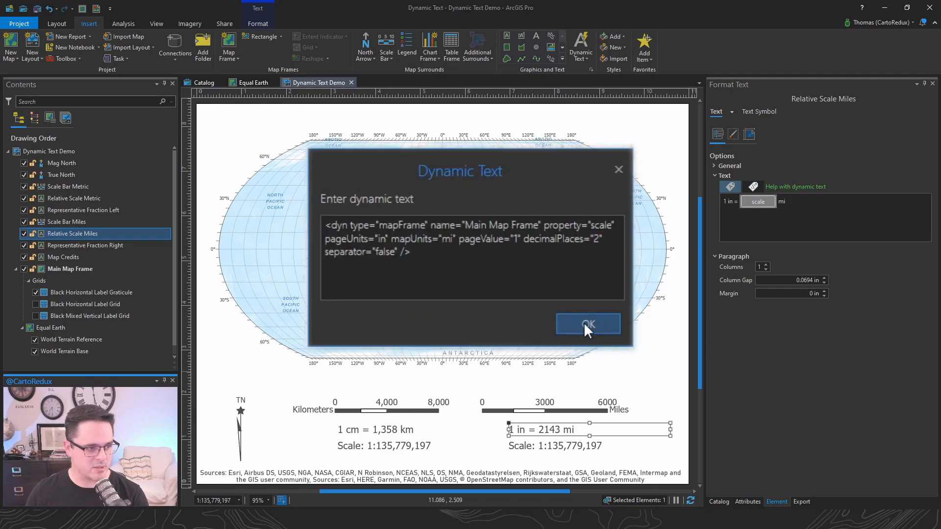
{"action": "left_click", "coordinate": [588, 323]}
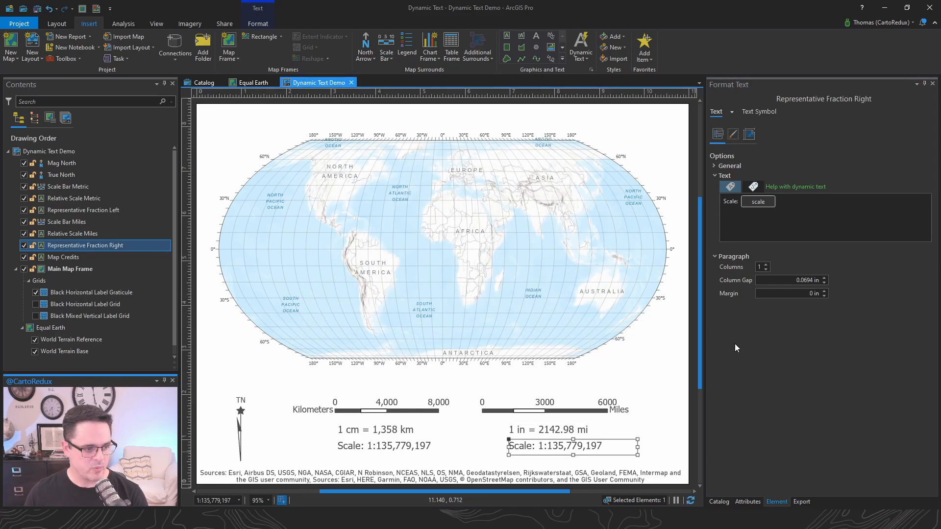
Try separator="false" on the right-hand fraction's scale tag, then restore its thousands separator.
{"action": "left_click", "coordinate": [757, 201]}
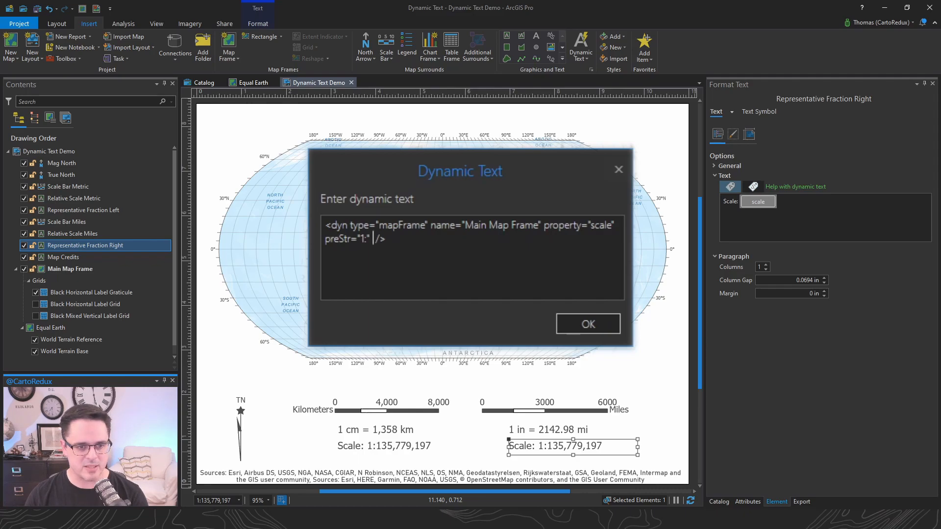
{"action": "type", "text": "separator=\"false"}
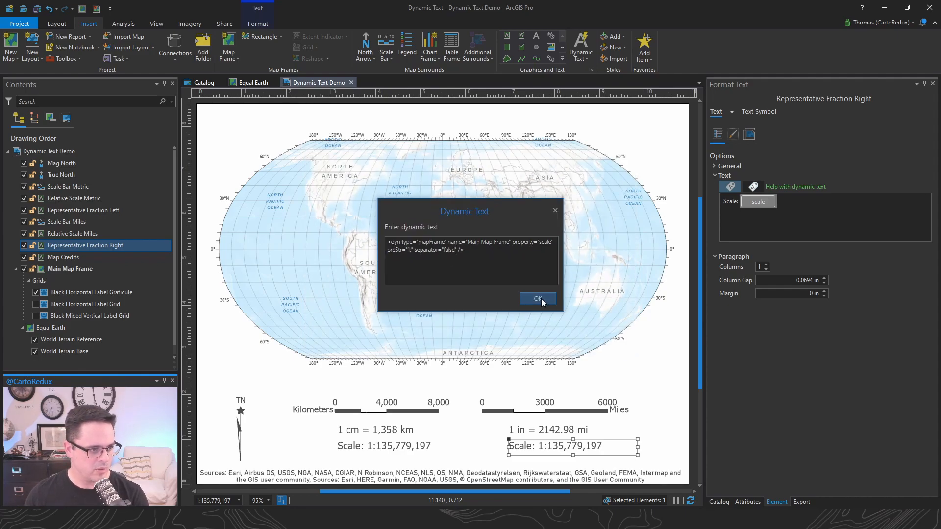
{"action": "left_click", "coordinate": [537, 299]}
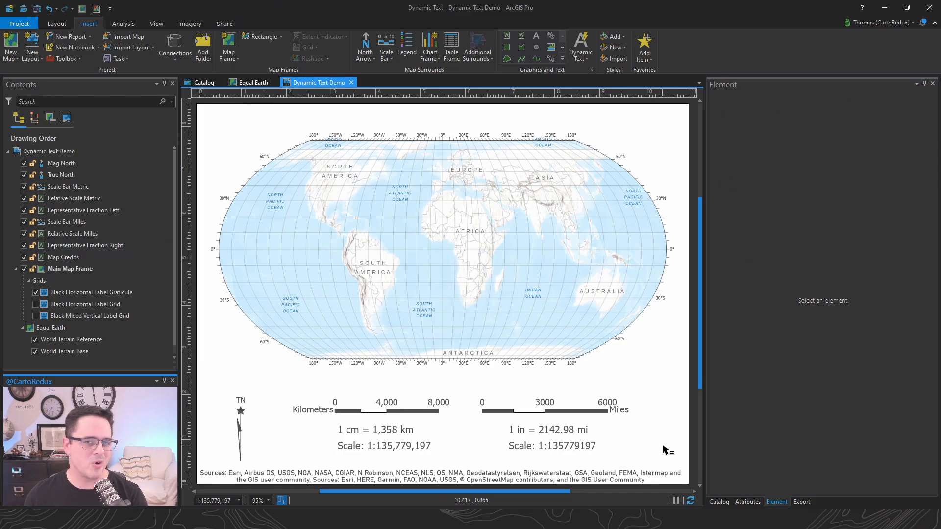
{"action": "mouse_move", "coordinate": [574, 459]}
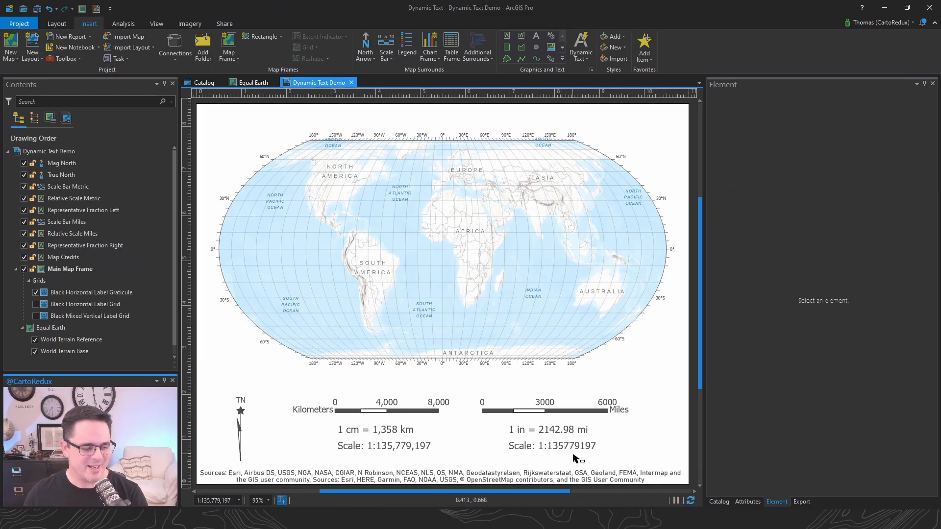
{"action": "left_click", "coordinate": [570, 446]}
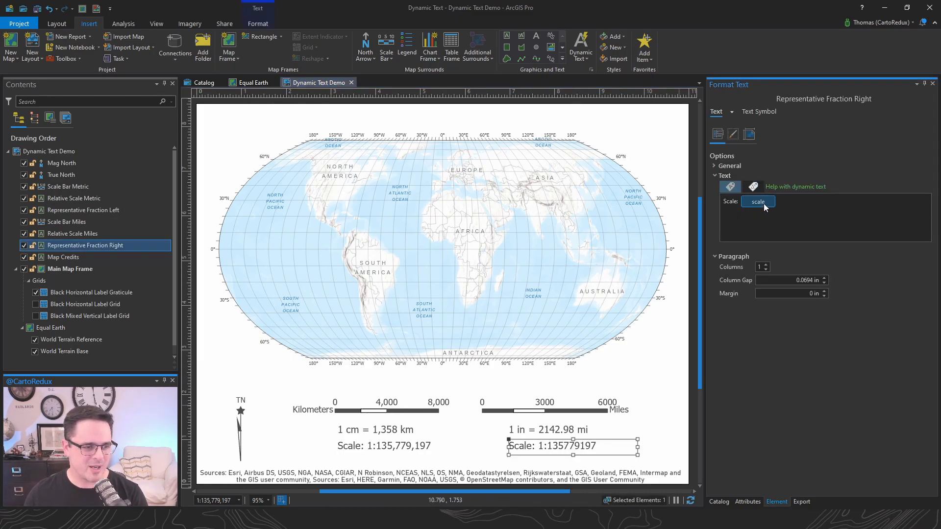
{"action": "left_click", "coordinate": [758, 201]}
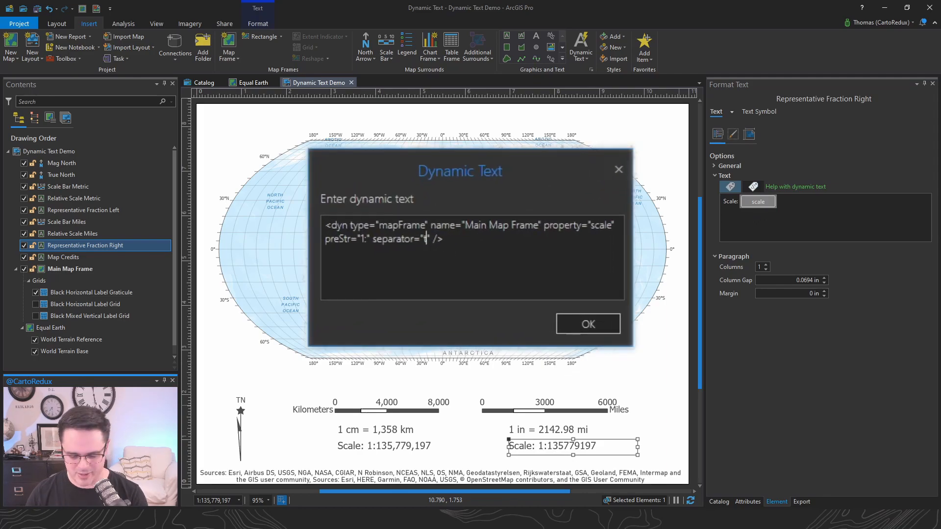
{"action": "left_click", "coordinate": [588, 324]}
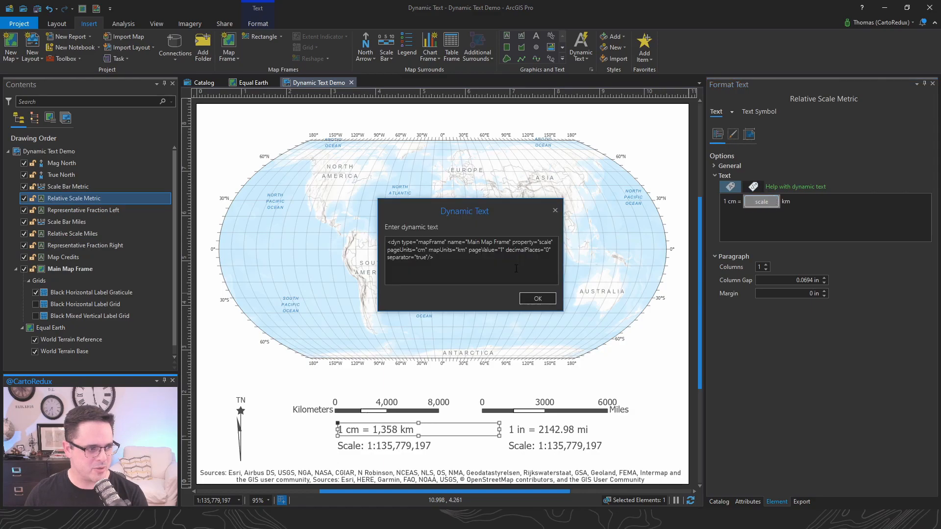
Set the metric scale text to two decimals (1 cm = 1,357.79 km), then select the miles text.
{"action": "type", "text": "2"}
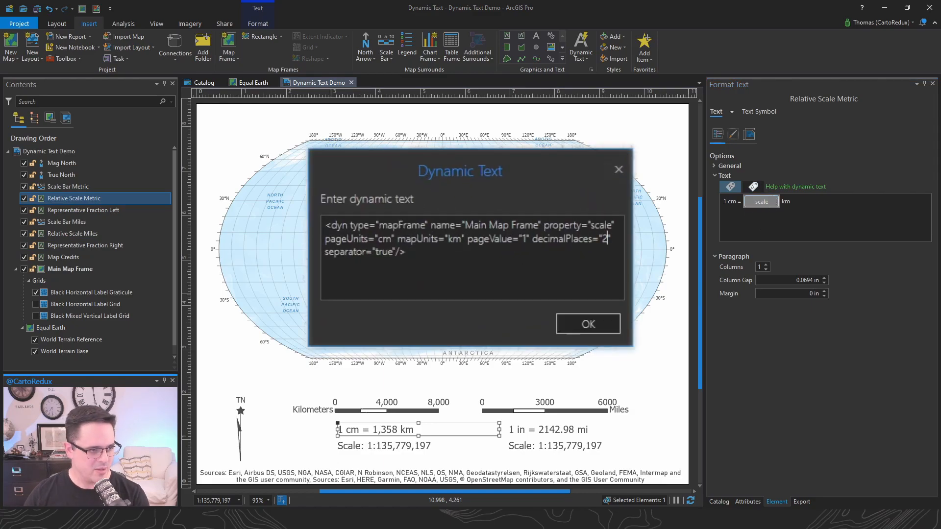
{"action": "left_click", "coordinate": [587, 324]}
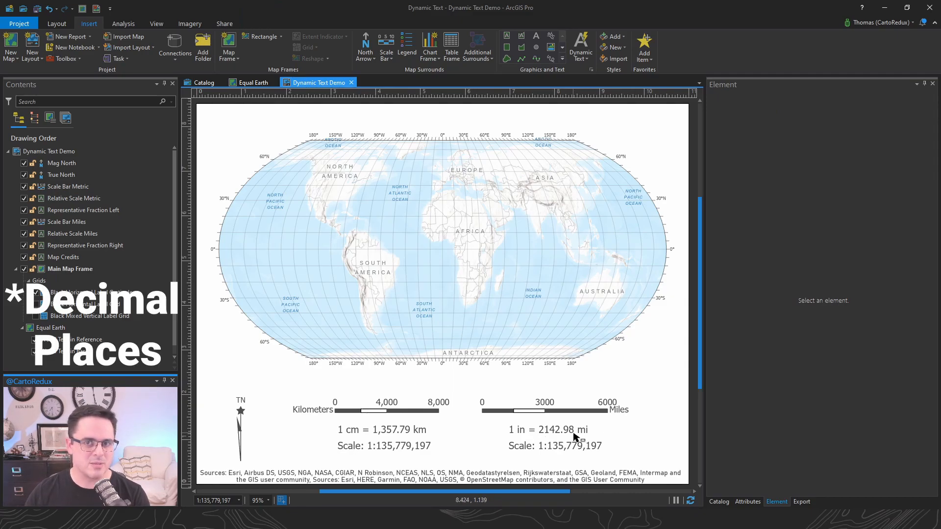
{"action": "left_click", "coordinate": [21, 281]}
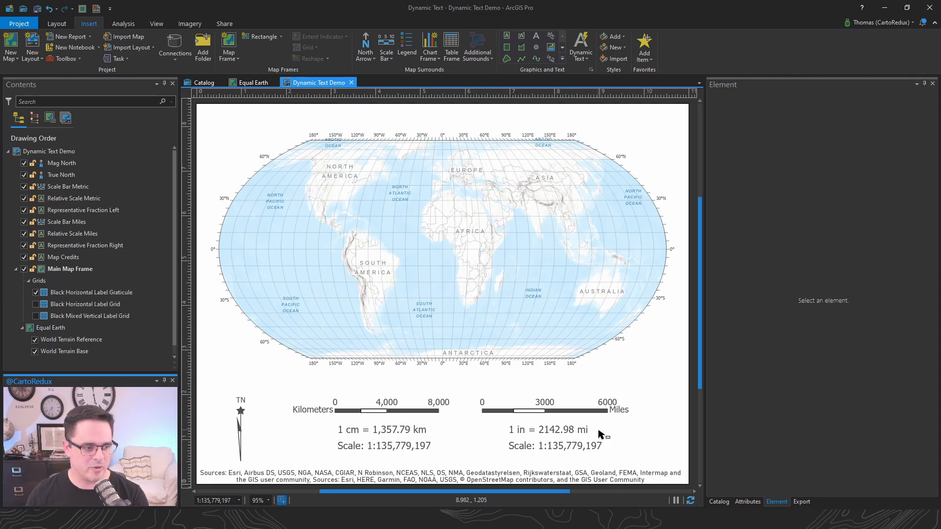
{"action": "left_click", "coordinate": [547, 430]}
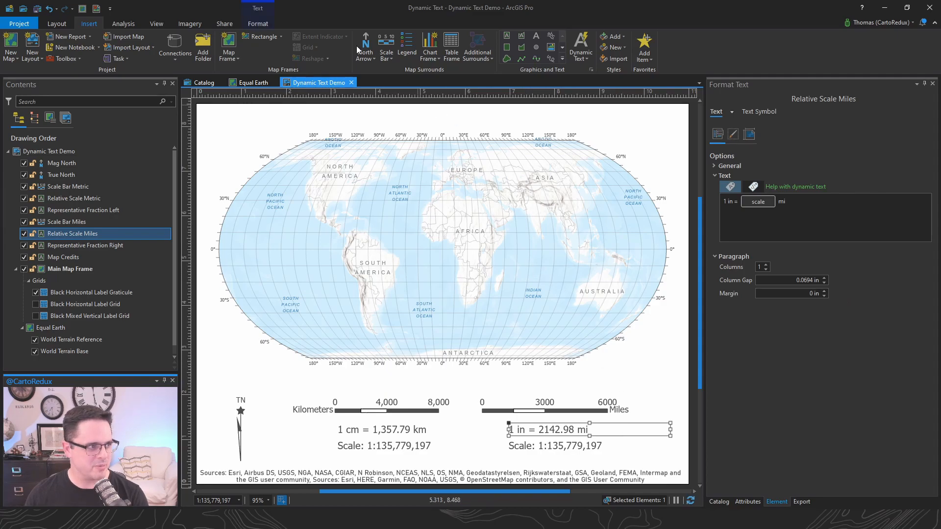
Enter 1 in = 2500 mi in the status bar scale box, setting 1:158,400,000.
{"action": "left_click", "coordinate": [56, 23]}
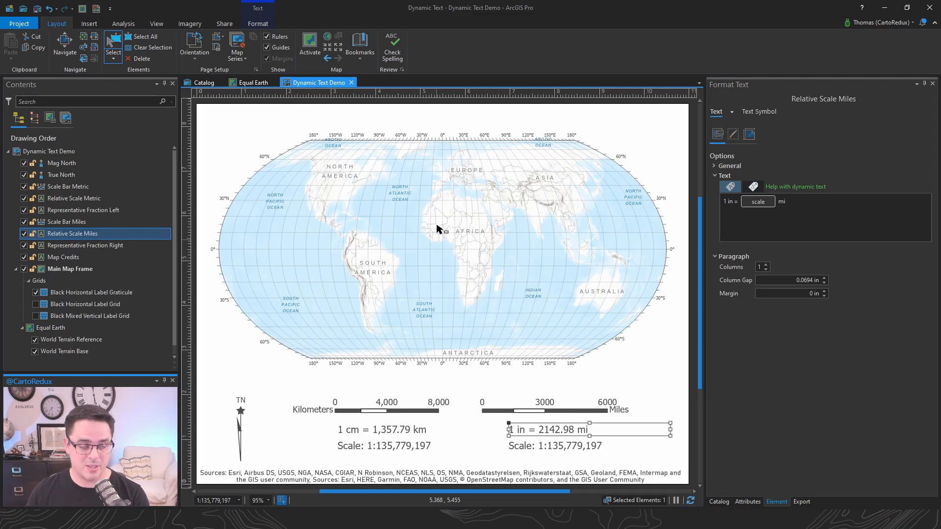
{"action": "mouse_move", "coordinate": [243, 488]}
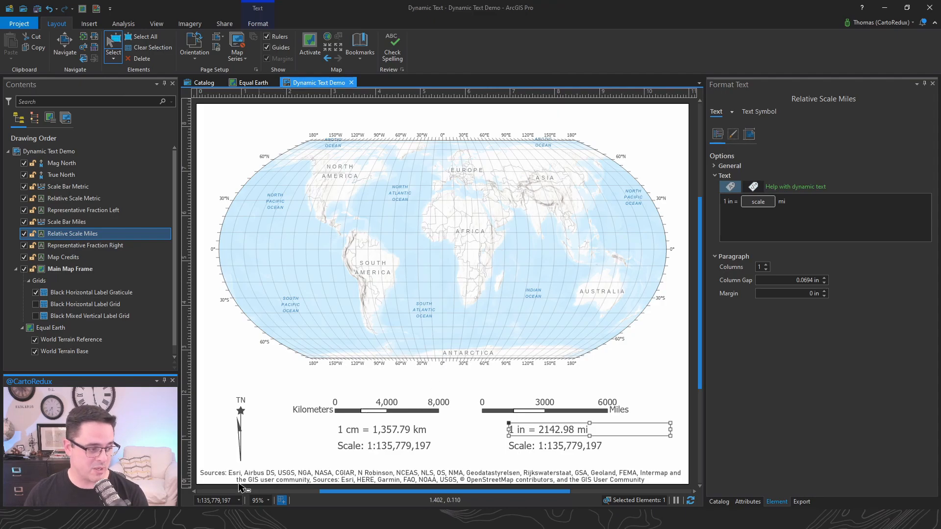
{"action": "left_click", "coordinate": [214, 500]}
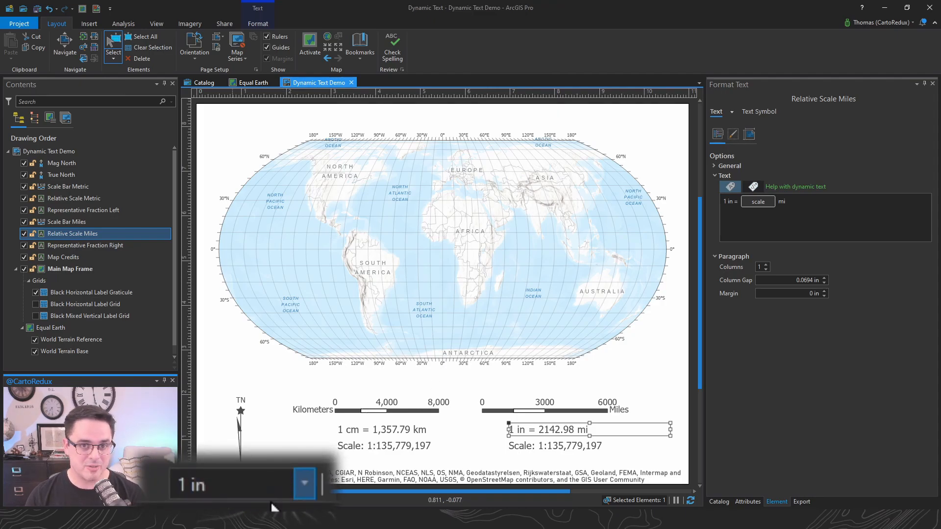
{"action": "type", "text": "="}
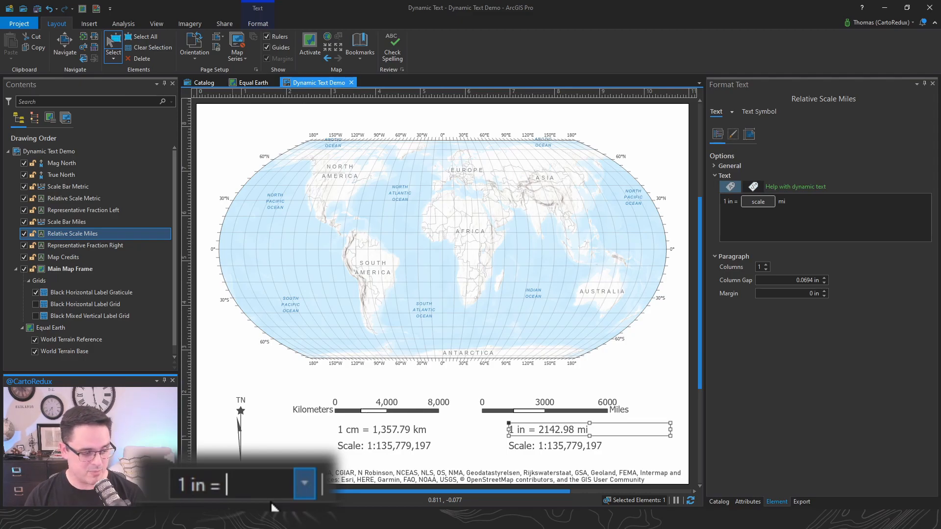
{"action": "type", "text": "2"}
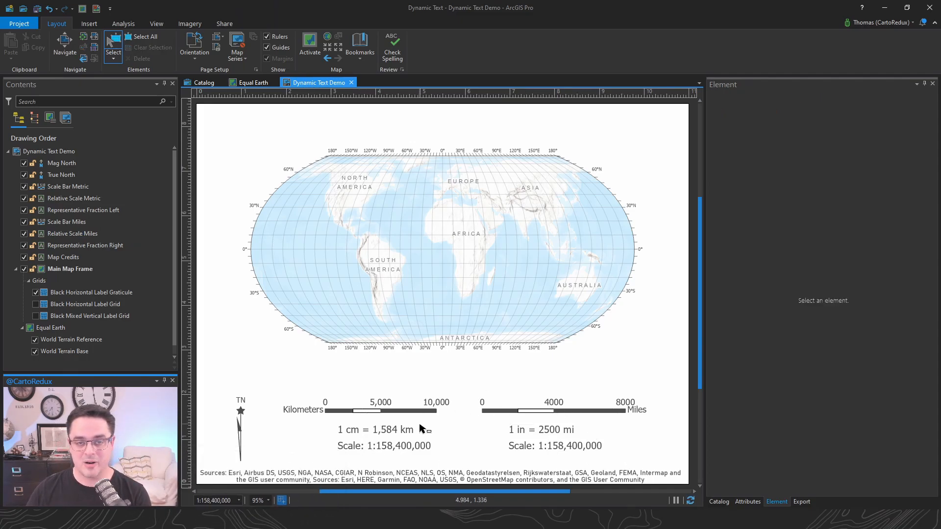
{"action": "mouse_move", "coordinate": [564, 420]}
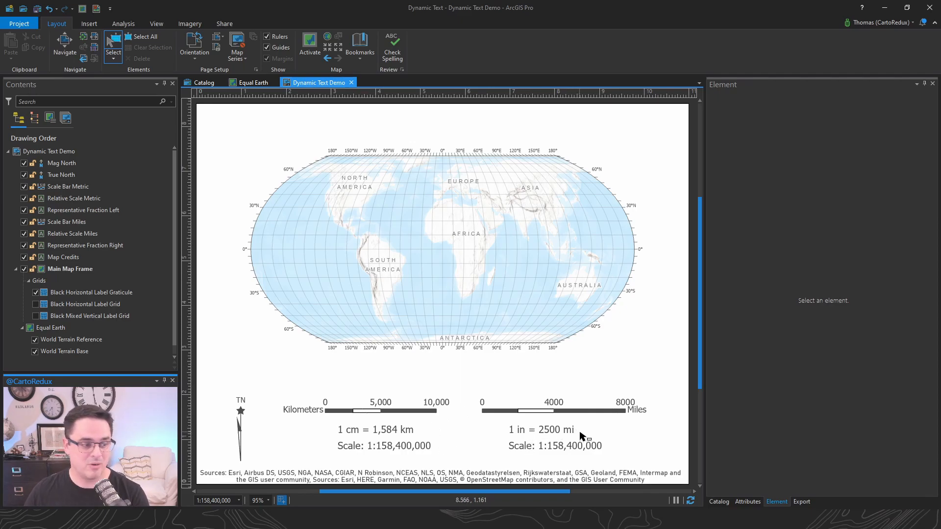
Inspect the miles scale text's dynamic text code and close it unchanged.
{"action": "double_click", "coordinate": [541, 430]}
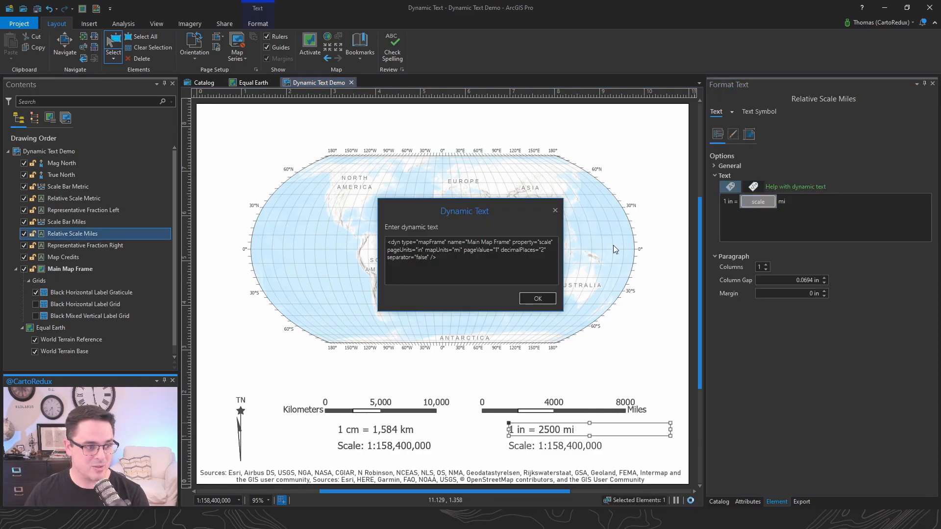
{"action": "left_click", "coordinate": [537, 299]}
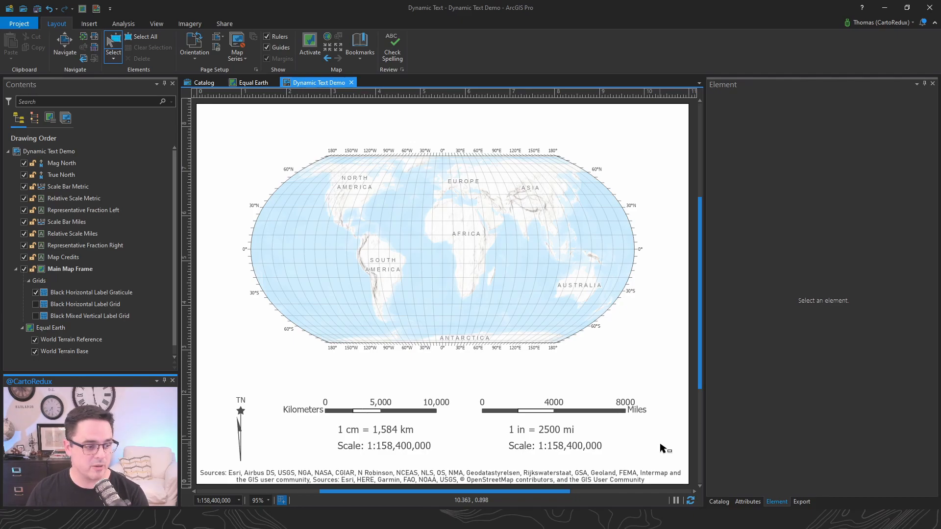
{"action": "mouse_move", "coordinate": [638, 377]}
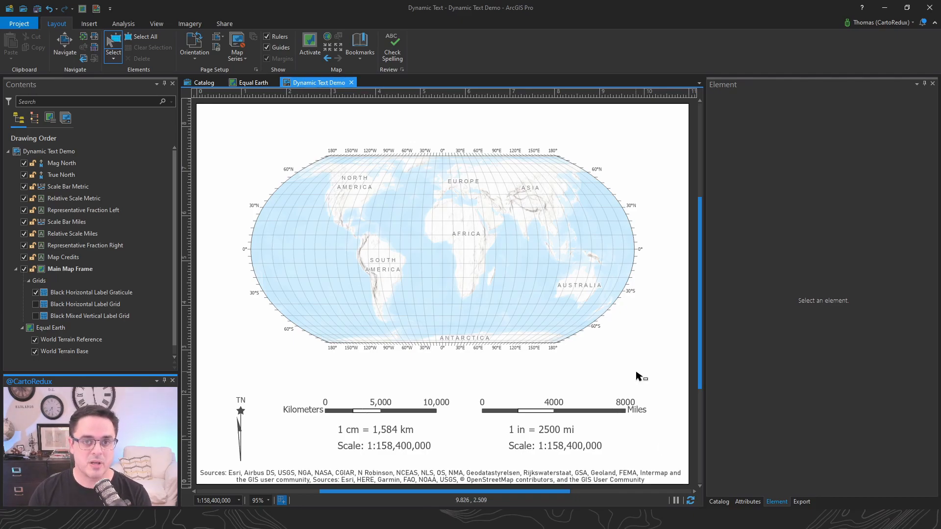
{"action": "mouse_move", "coordinate": [587, 395]}
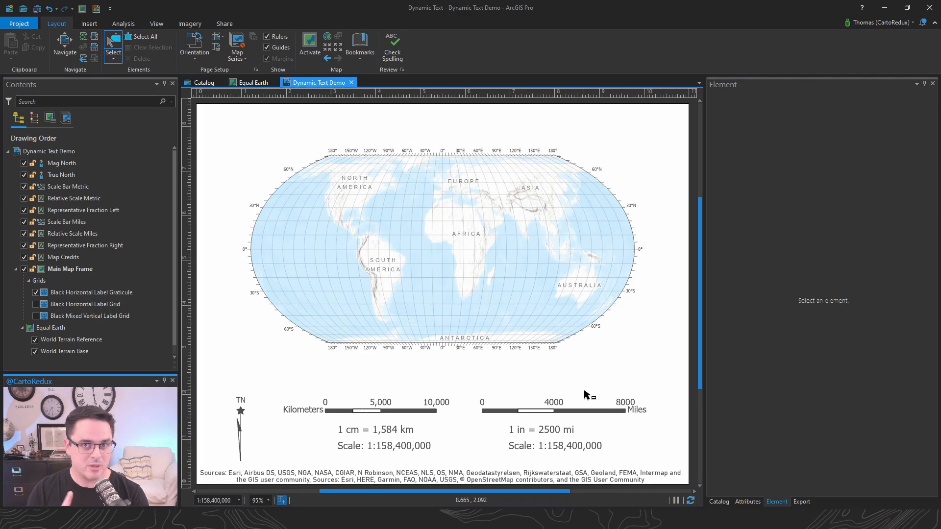
{"action": "mouse_move", "coordinate": [581, 393]}
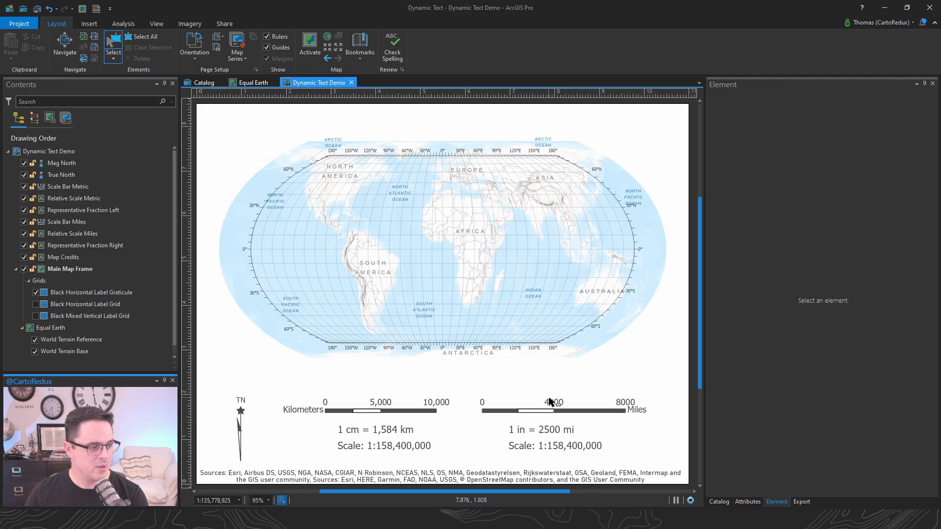
Review context menus for the graticule and both scale bars, then select Relative Scale Miles.
{"action": "left_click", "coordinate": [93, 293]}
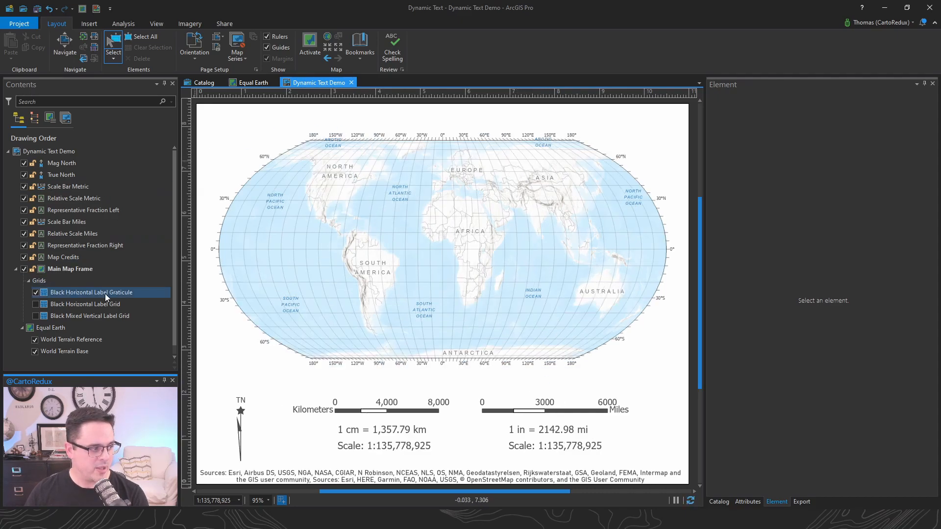
{"action": "right_click", "coordinate": [93, 292]}
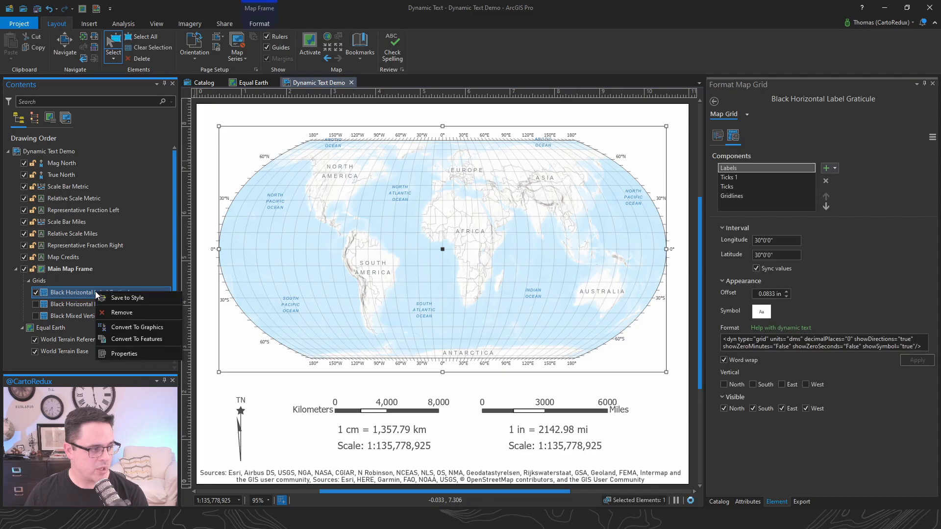
{"action": "mouse_move", "coordinate": [58, 167]}
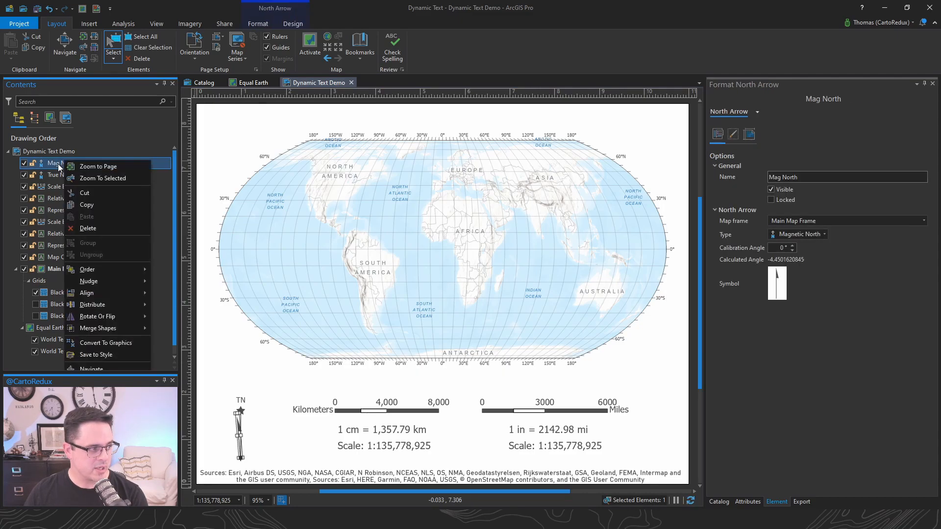
{"action": "mouse_move", "coordinate": [107, 343]}
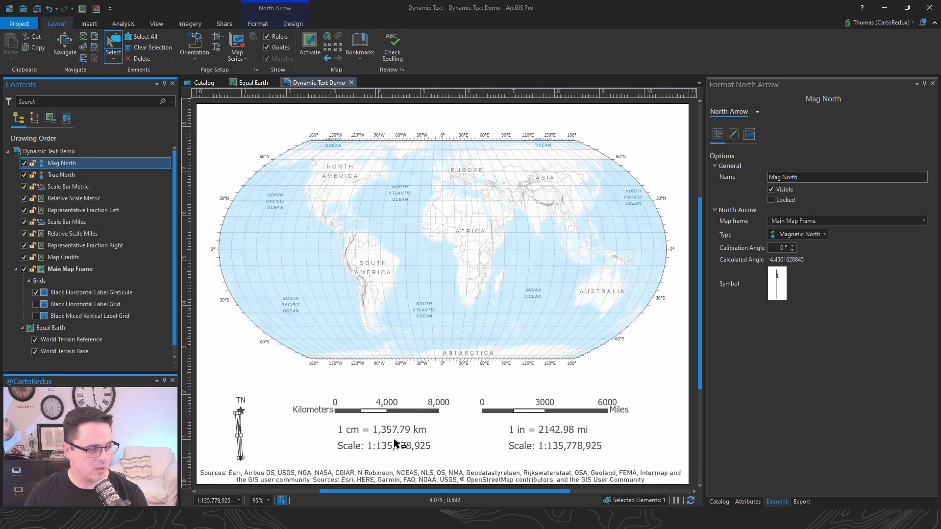
{"action": "right_click", "coordinate": [388, 411]}
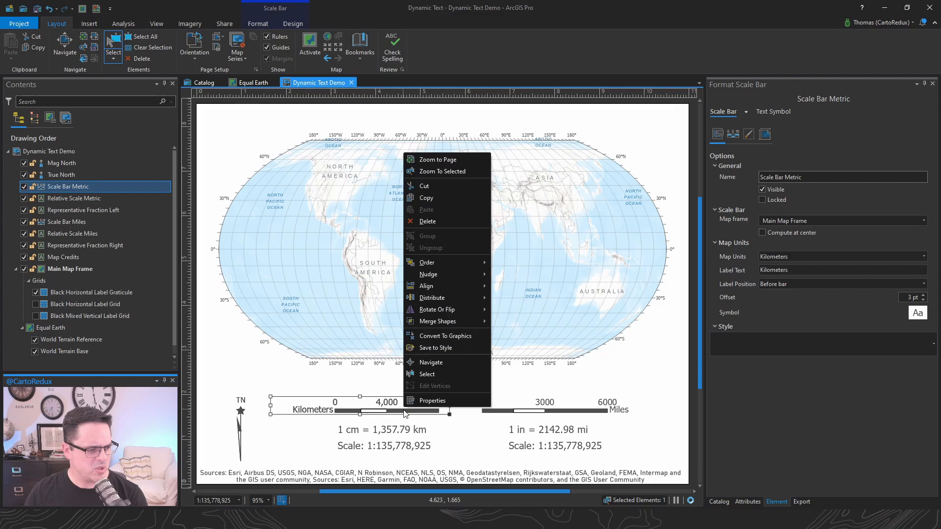
{"action": "mouse_move", "coordinate": [436, 347]}
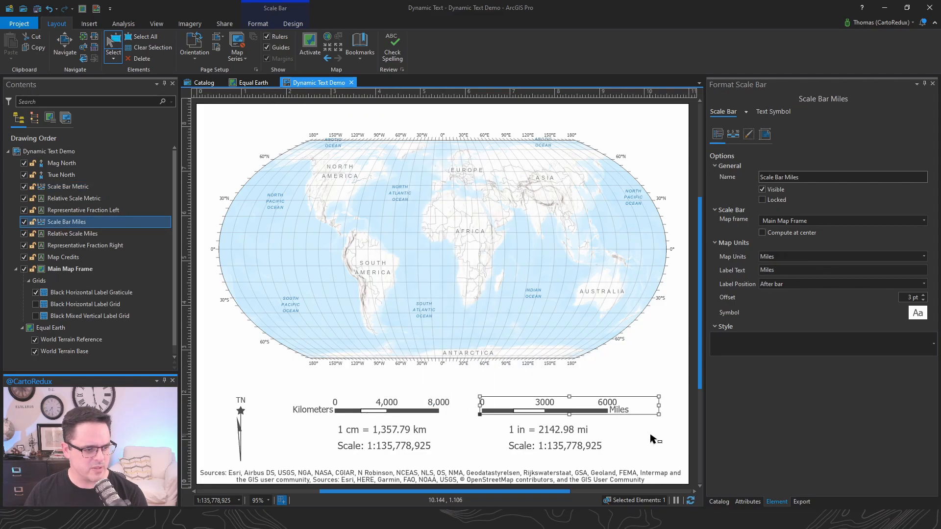
{"action": "right_click", "coordinate": [60, 222]}
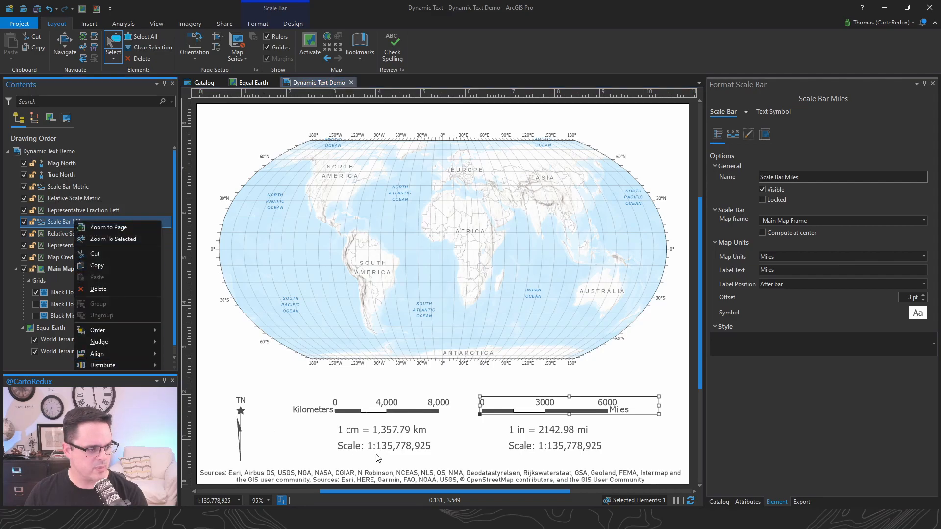
{"action": "left_click", "coordinate": [545, 430]}
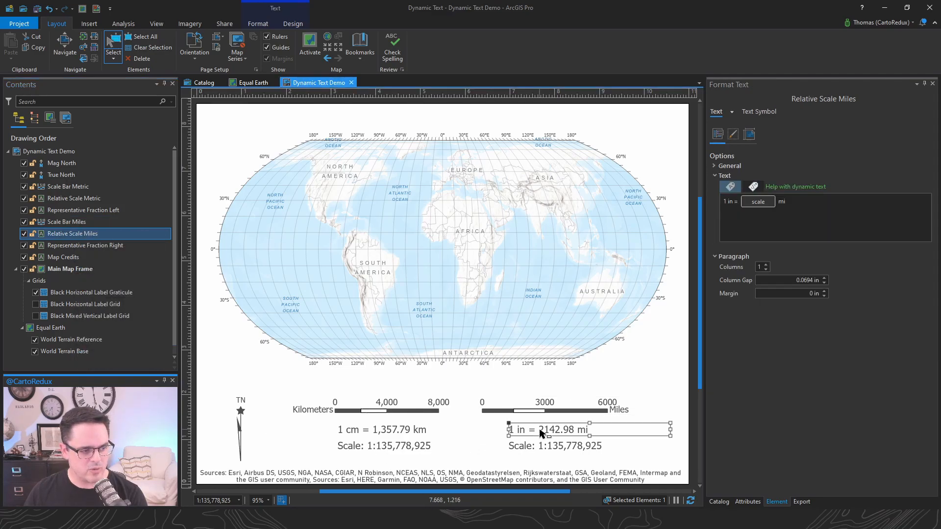
Review the miles text's Save to Style and Text Symbol options, then show the Catalog pane.
{"action": "right_click", "coordinate": [543, 432]}
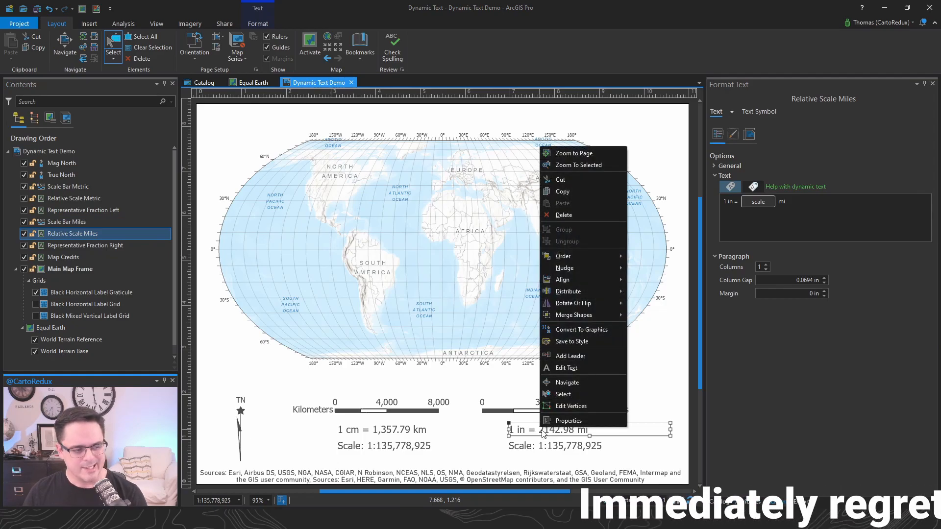
{"action": "mouse_move", "coordinate": [572, 342]}
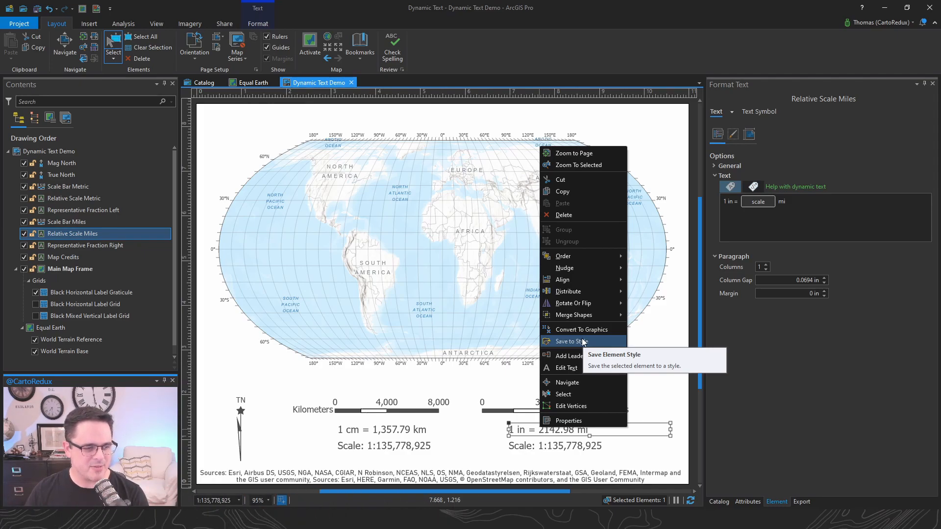
{"action": "mouse_move", "coordinate": [814, 196]}
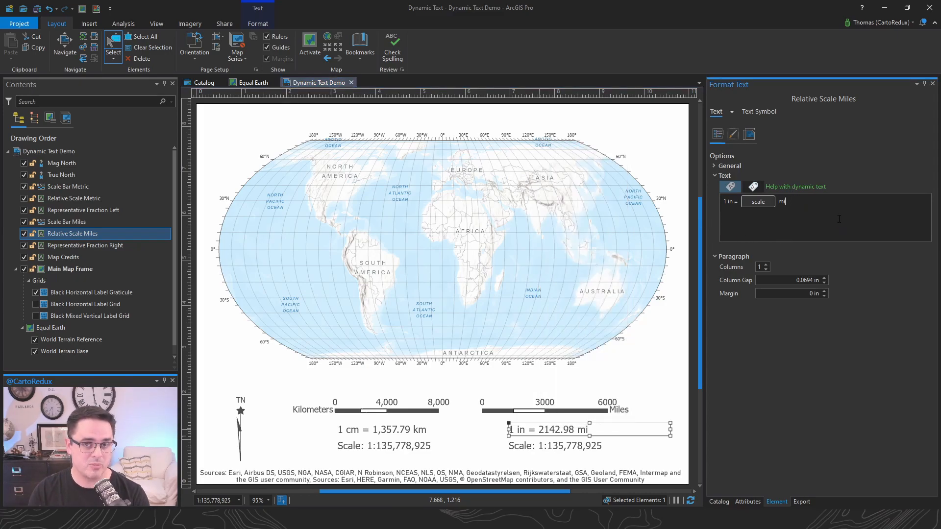
{"action": "left_click", "coordinate": [759, 115]}
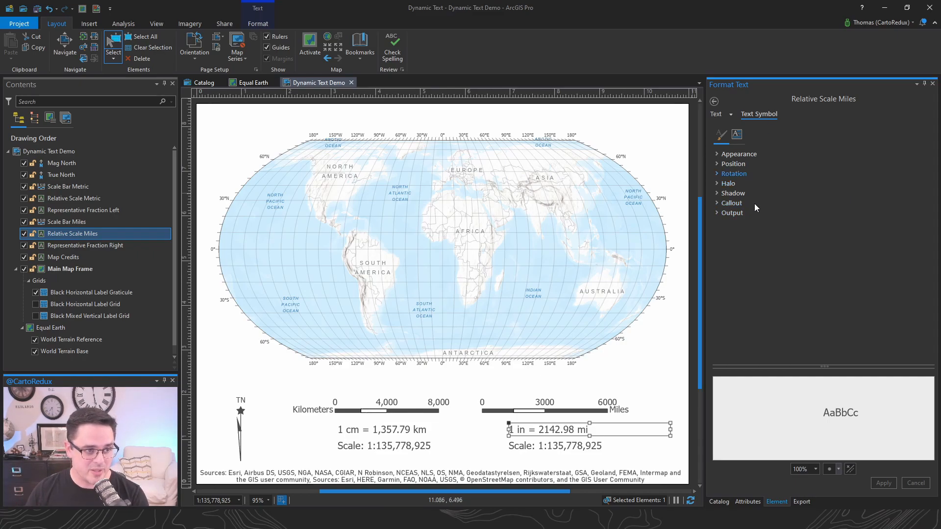
{"action": "left_click", "coordinate": [715, 114]}
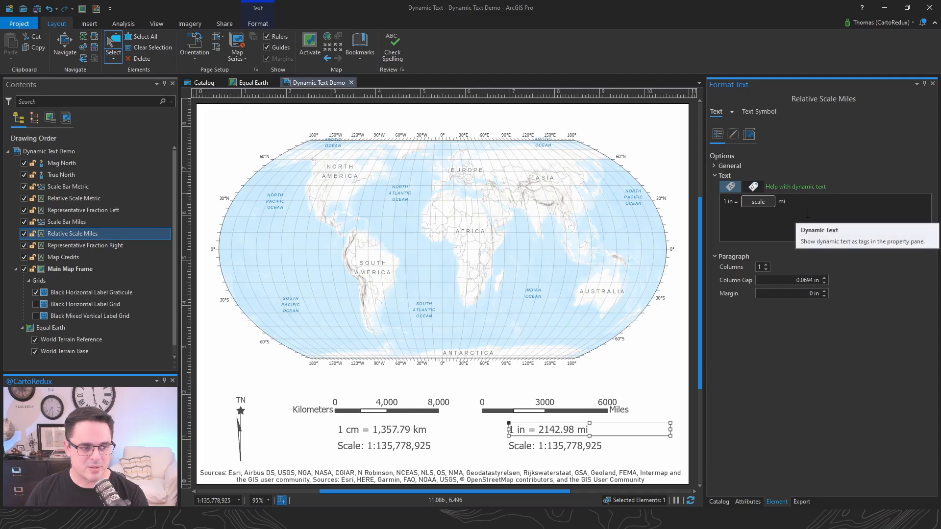
{"action": "left_click", "coordinate": [718, 502]}
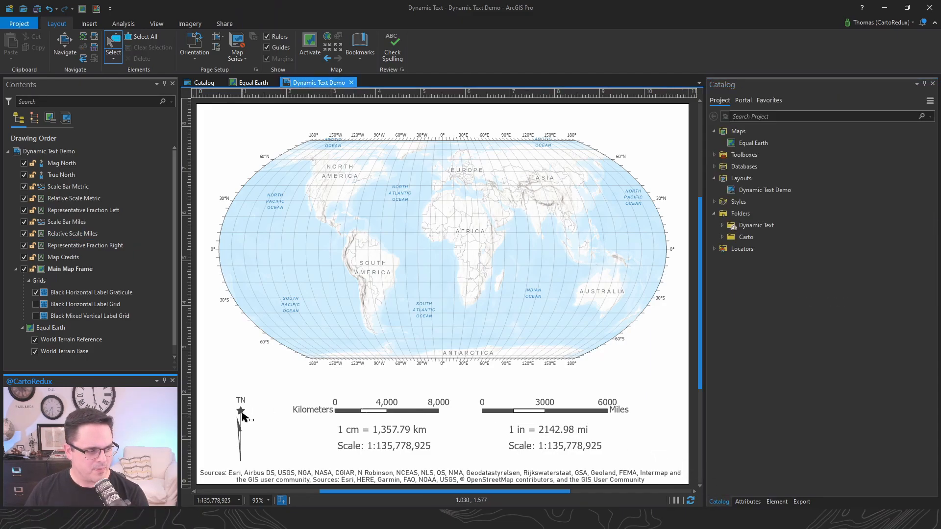
{"action": "mouse_move", "coordinate": [239, 435]}
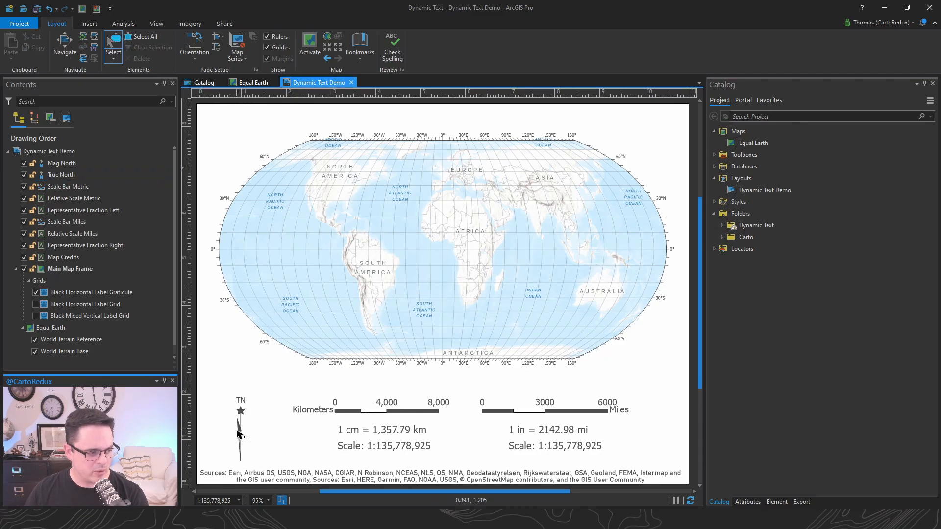
{"action": "mouse_move", "coordinate": [278, 139]}
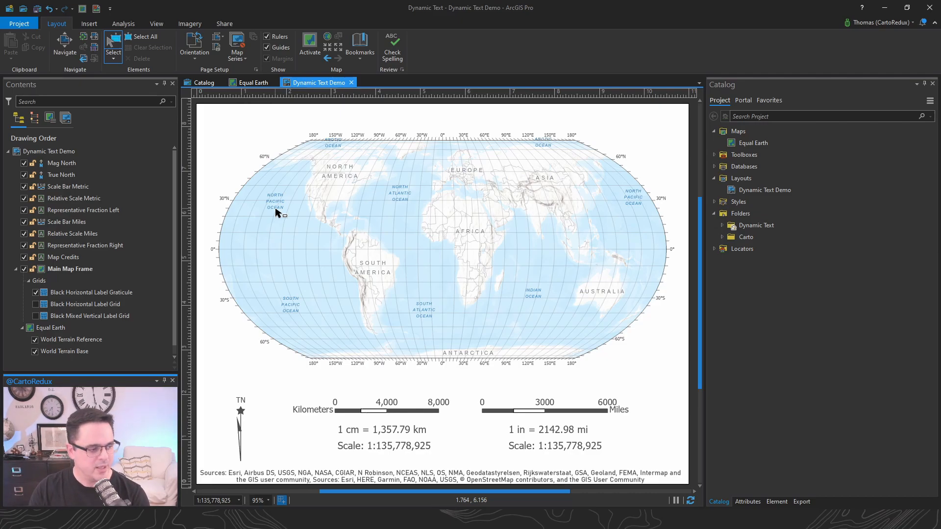
{"action": "mouse_move", "coordinate": [441, 321]}
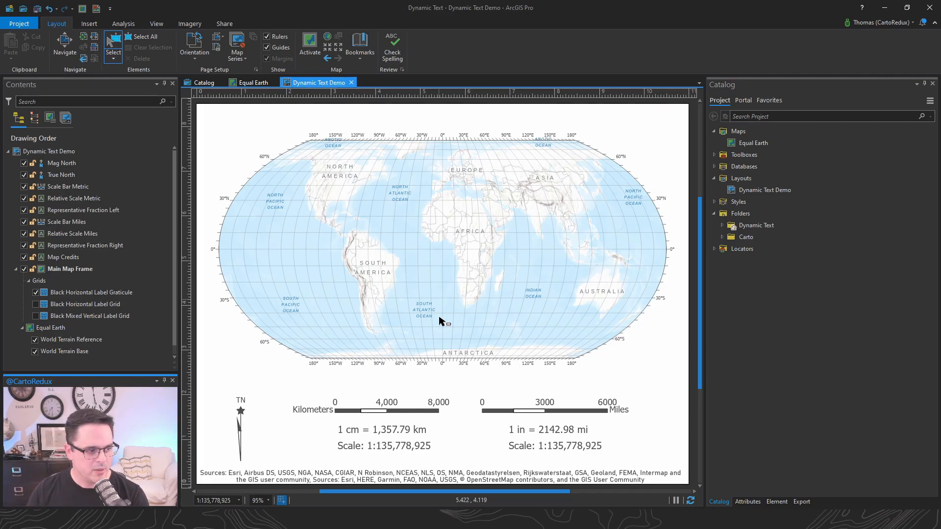
{"action": "left_click", "coordinate": [568, 405]}
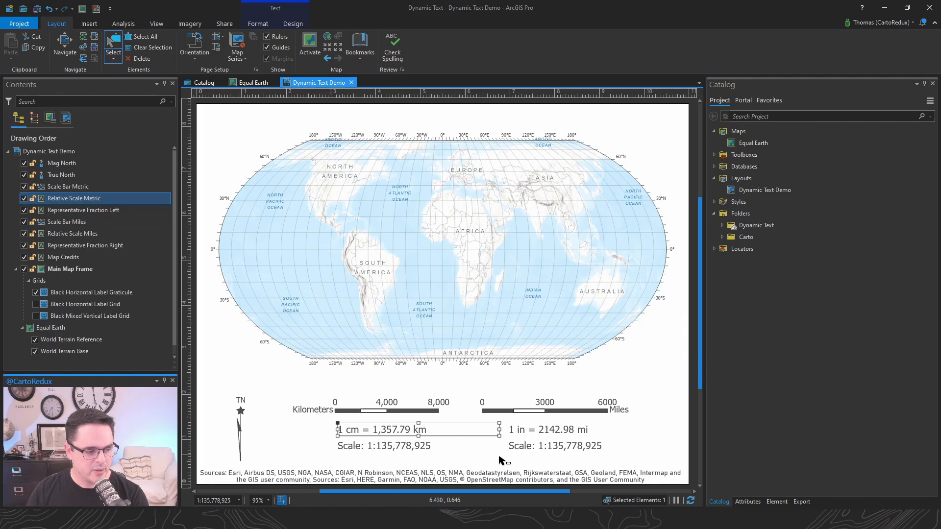
{"action": "left_click", "coordinate": [738, 201]}
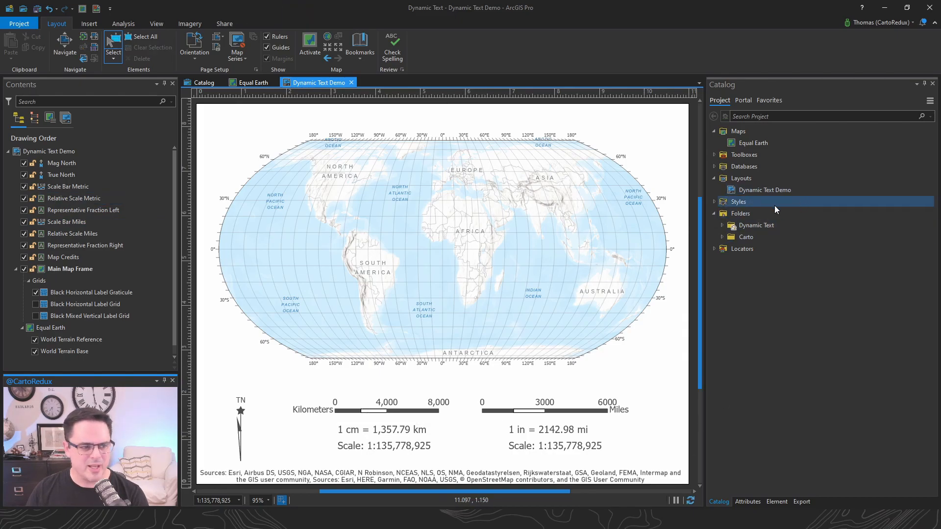
Start exporting and sharing Dynamic Text Demo as a layout file, cancelling both.
{"action": "right_click", "coordinate": [765, 189]}
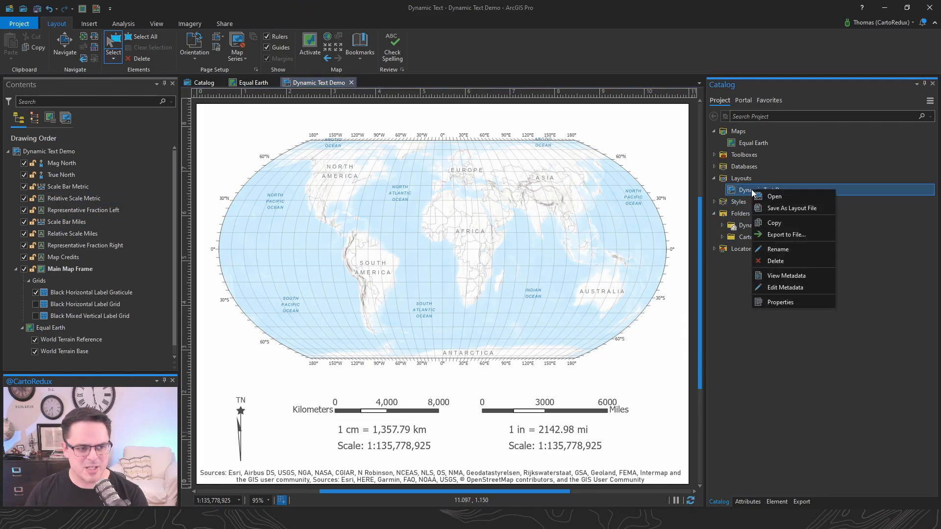
{"action": "mouse_move", "coordinate": [786, 235]}
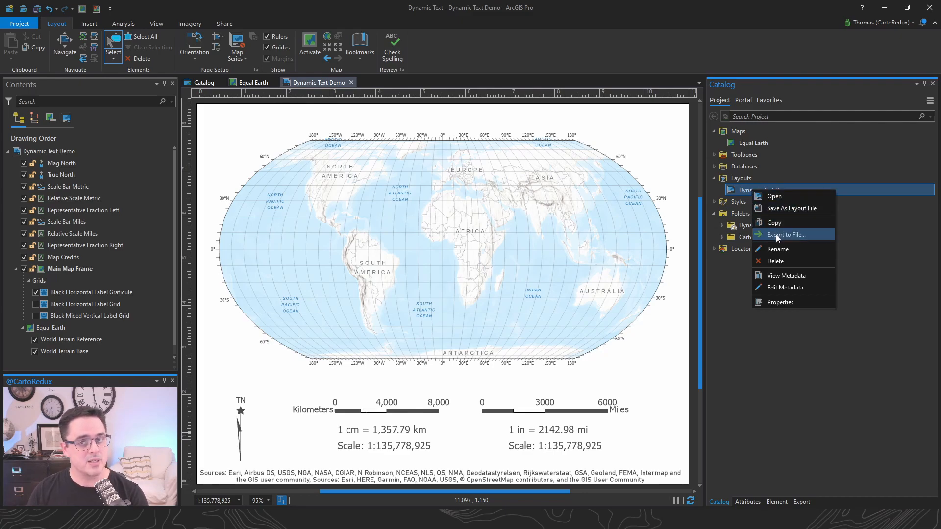
{"action": "mouse_move", "coordinate": [786, 235]}
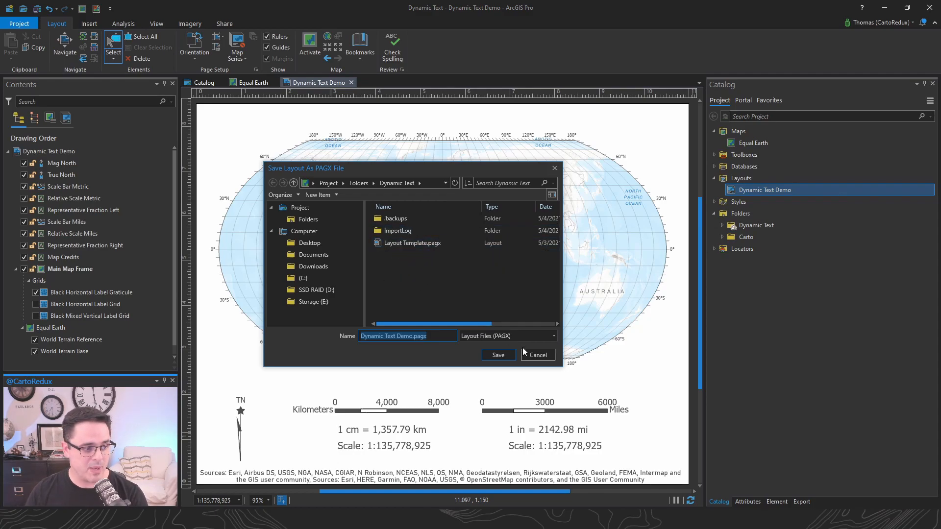
{"action": "left_click", "coordinate": [536, 355]}
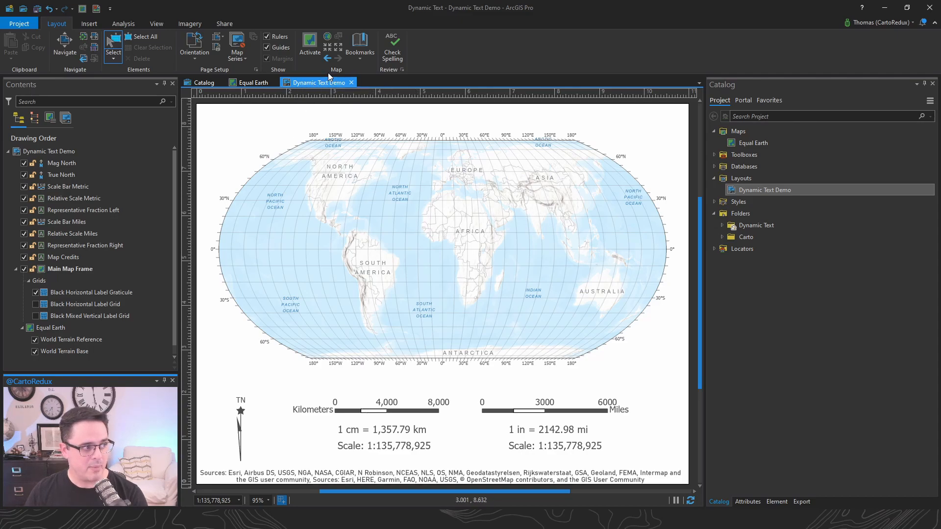
{"action": "left_click", "coordinate": [224, 23]}
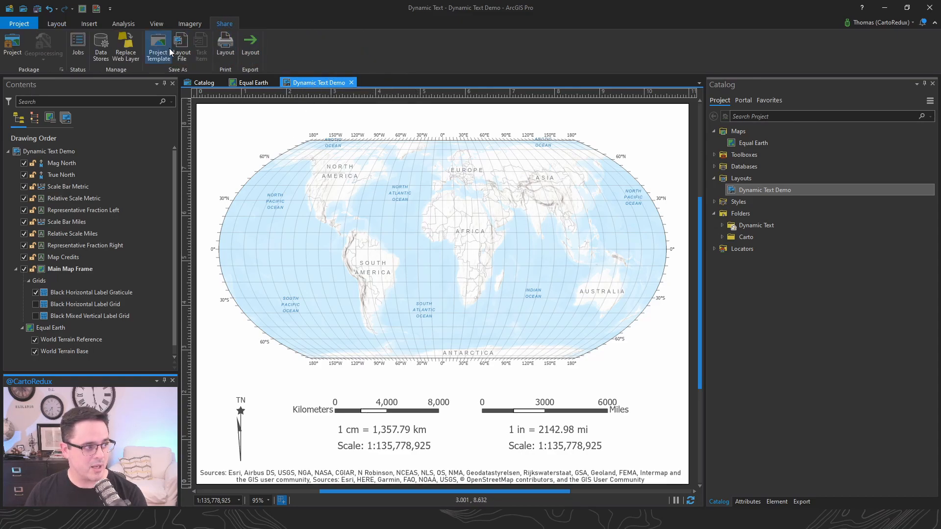
{"action": "left_click", "coordinate": [181, 47]}
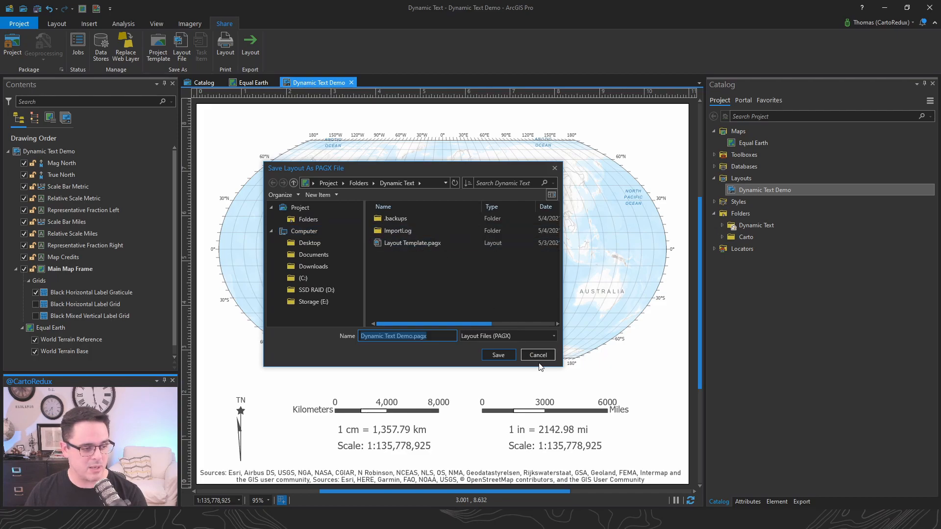
{"action": "left_click", "coordinate": [537, 355]}
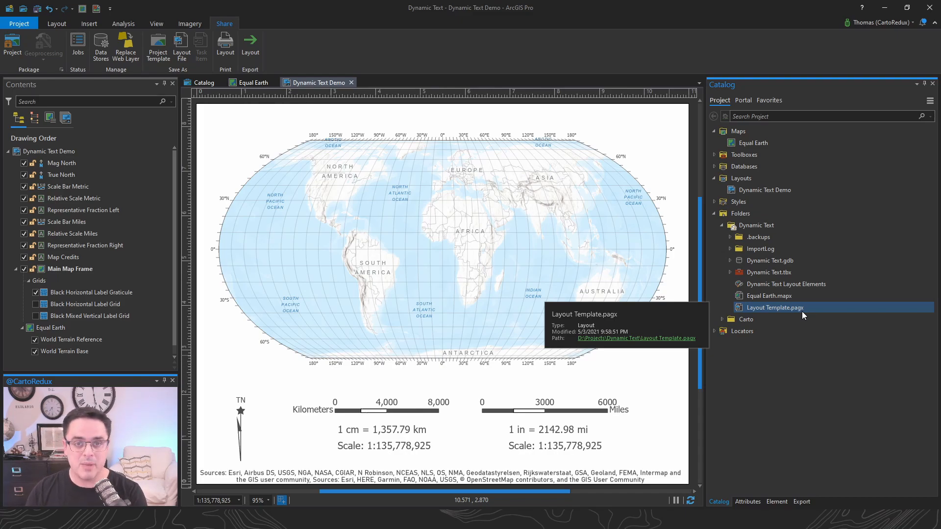
{"action": "mouse_move", "coordinate": [629, 187]}
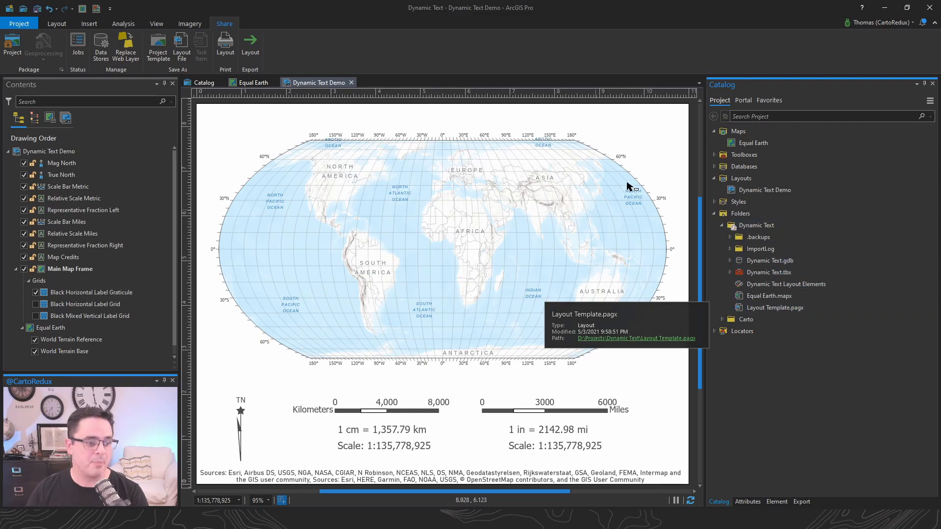
Duplicate the Dynamic Text Demo layout in Catalog and rename the copy 'Dynamic Text Copy'.
{"action": "left_click", "coordinate": [769, 295]}
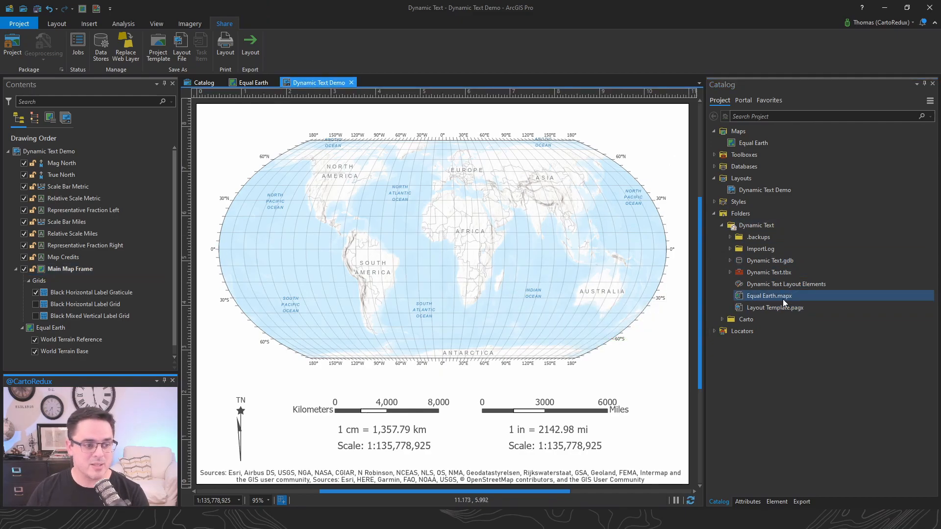
{"action": "mouse_move", "coordinate": [770, 295]}
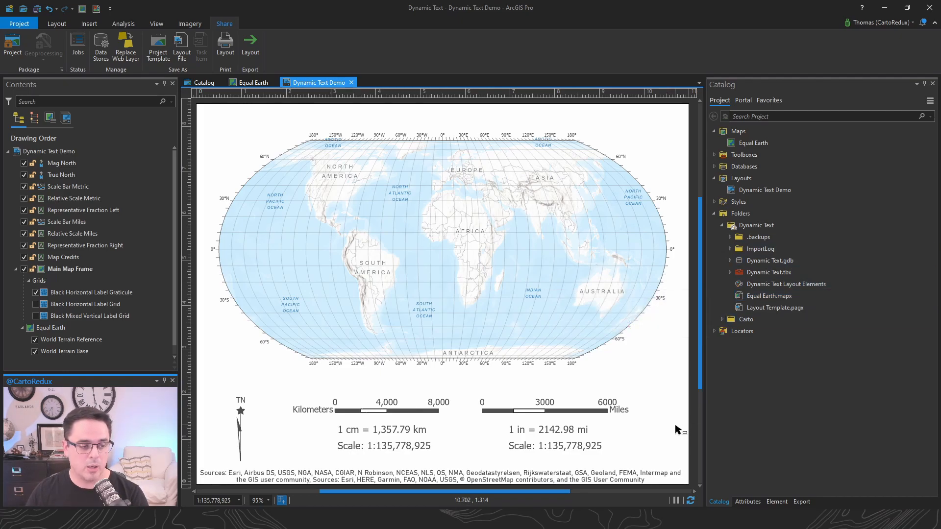
{"action": "left_click", "coordinate": [775, 308]}
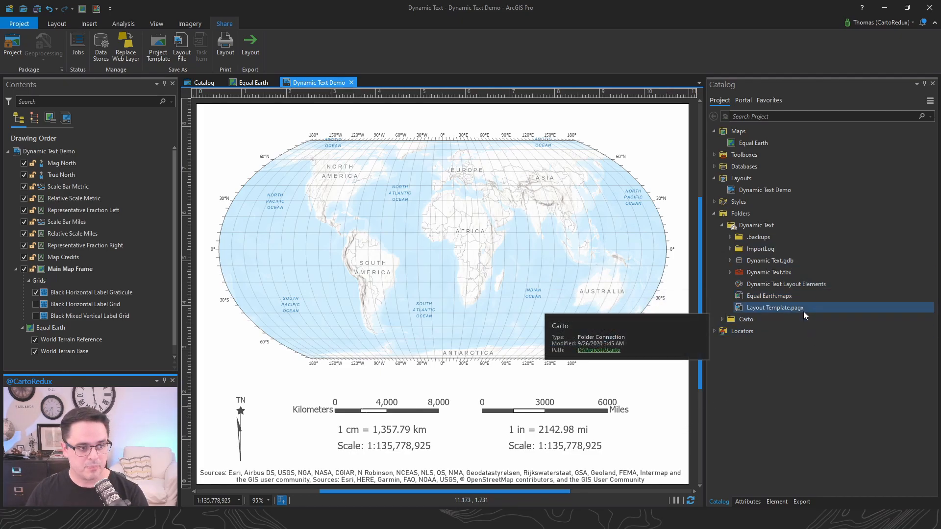
{"action": "right_click", "coordinate": [762, 189]}
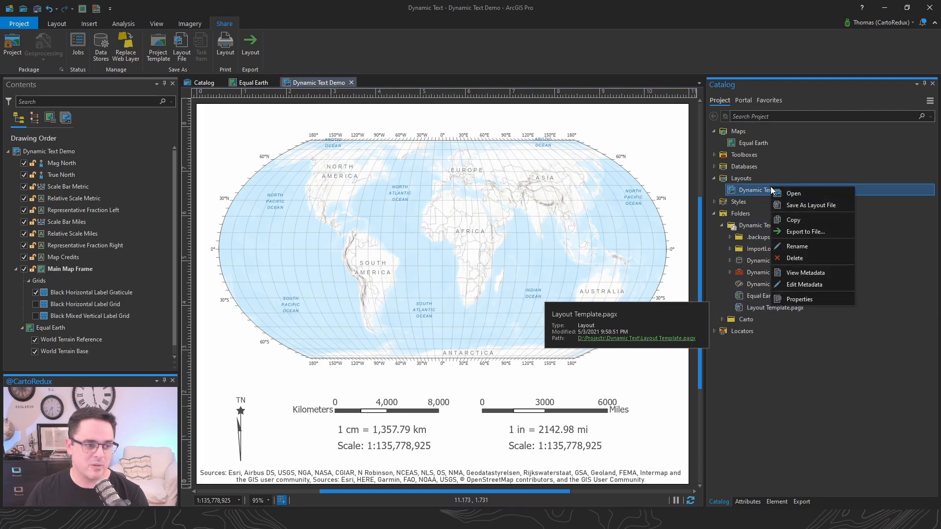
{"action": "left_click", "coordinate": [740, 178]}
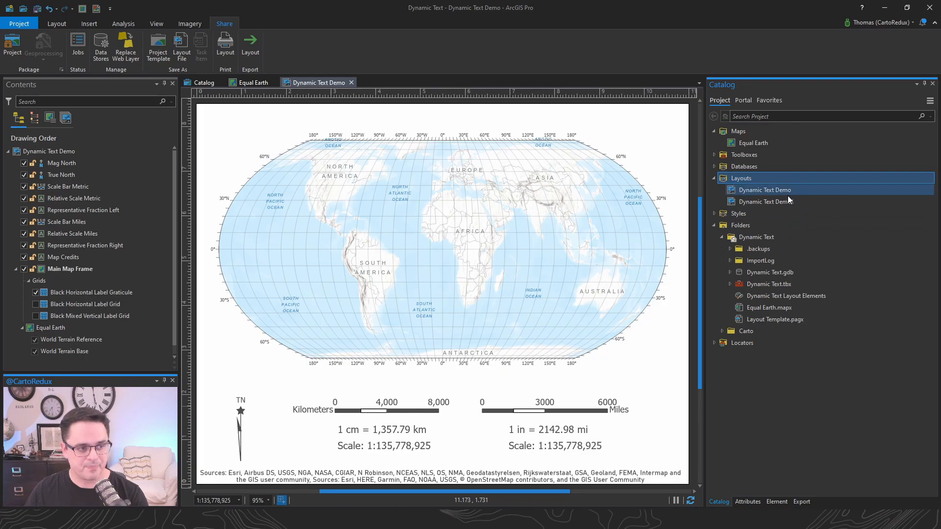
{"action": "double_click", "coordinate": [766, 201]}
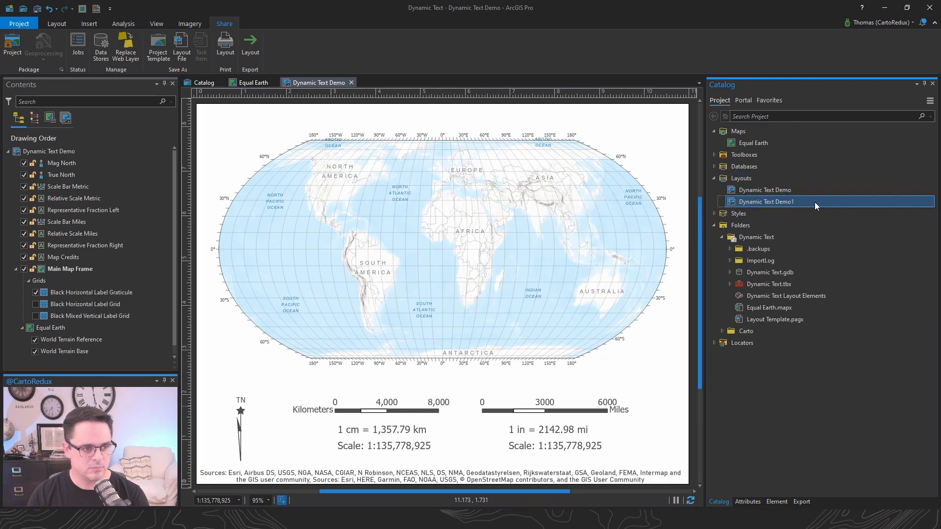
{"action": "type", "text": "Dynamic Text Copy"}
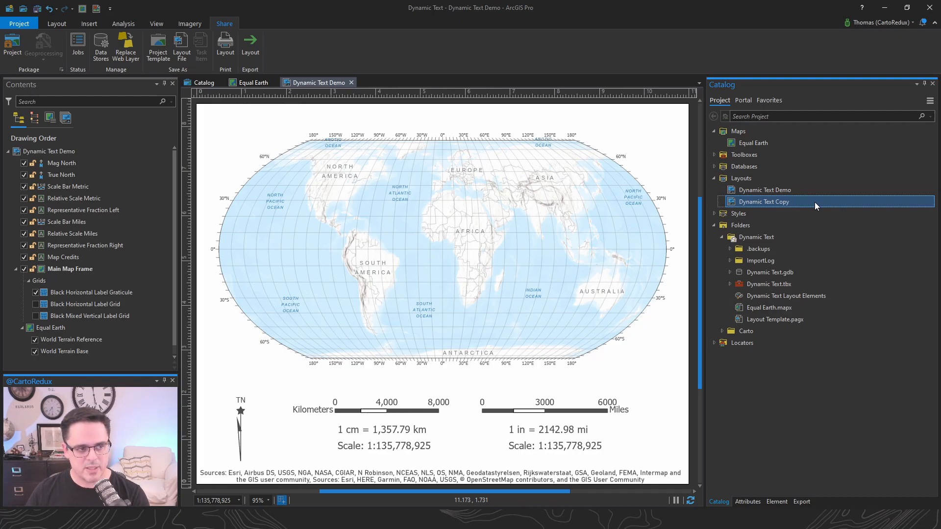
{"action": "right_click", "coordinate": [775, 319]}
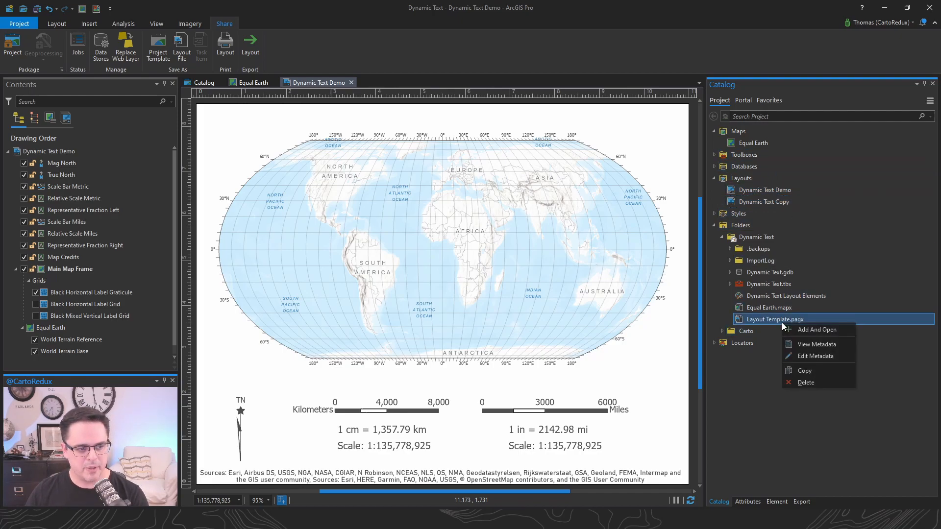
Add and open Layout Template.pagx, bringing its layout and GCS WGS84 map into the project.
{"action": "left_click", "coordinate": [817, 329]}
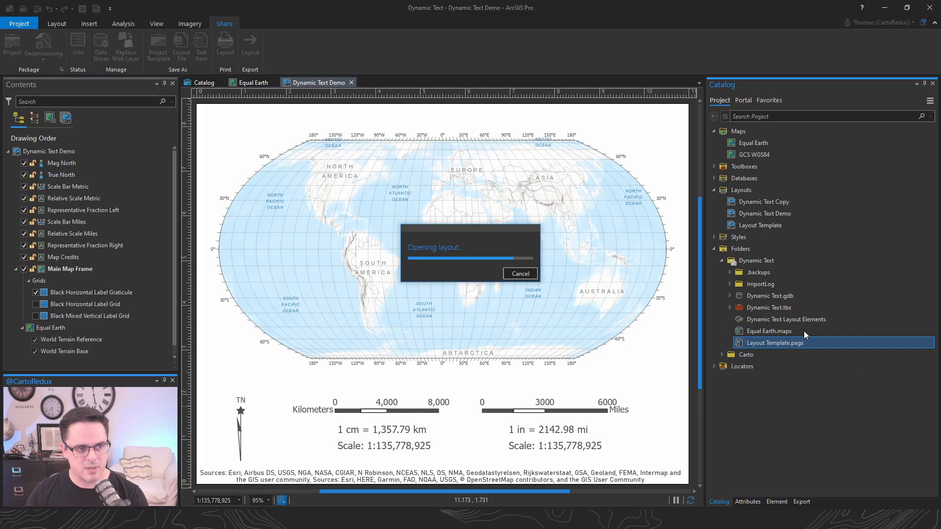
{"action": "double_click", "coordinate": [775, 343]}
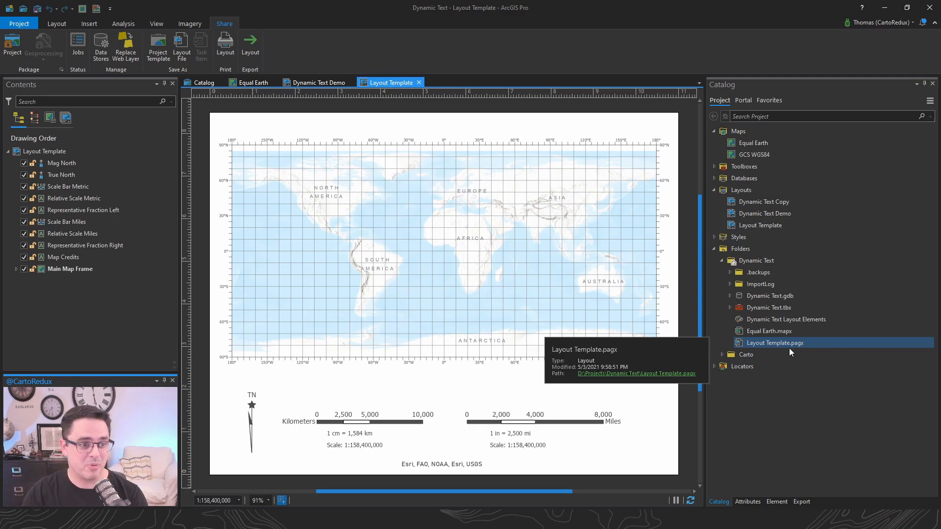
{"action": "left_click", "coordinate": [755, 154]}
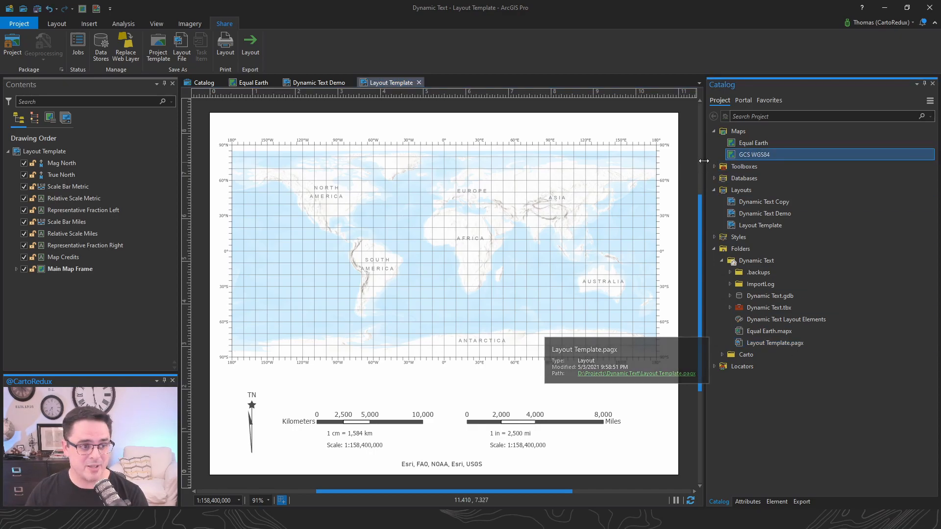
Rename the imported Layout Template layout to GCS WGS84 and open the Dynamic Text Demo layout.
{"action": "left_click", "coordinate": [760, 225]}
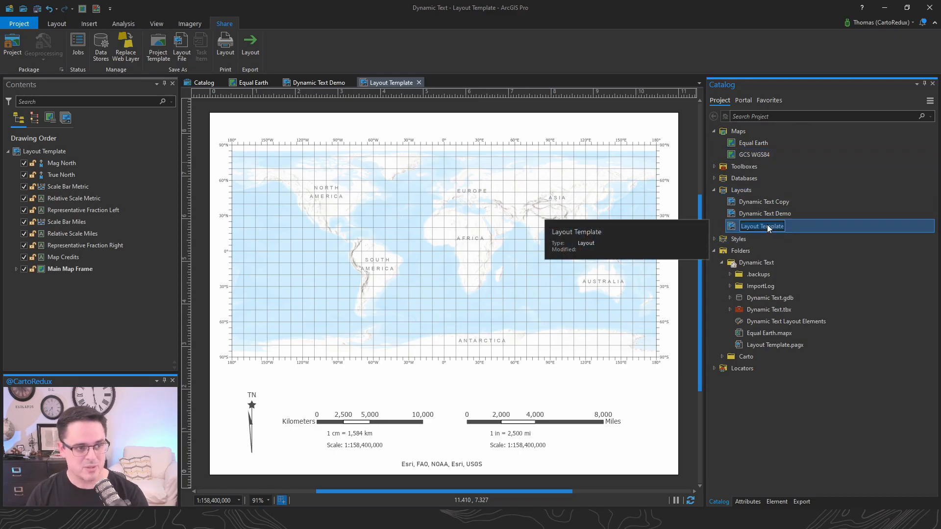
{"action": "type", "text": "GCS WGS84"}
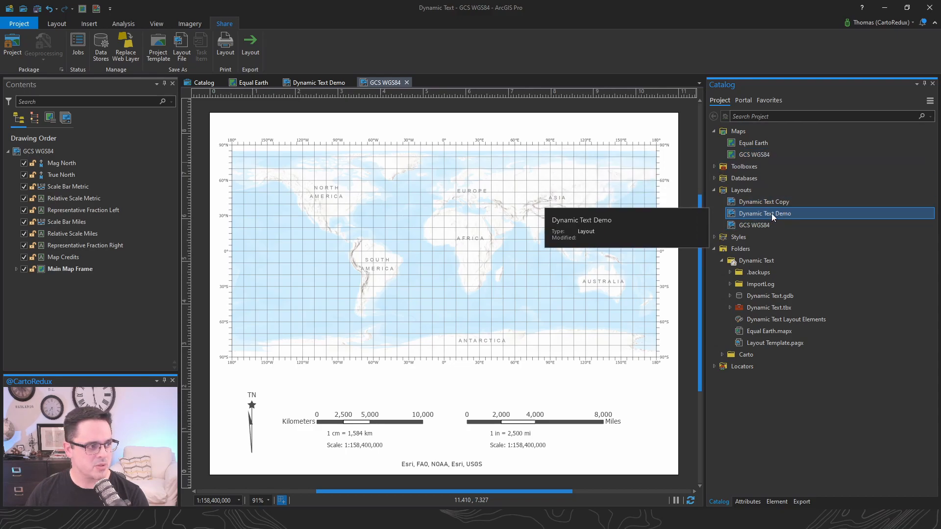
{"action": "double_click", "coordinate": [765, 213]}
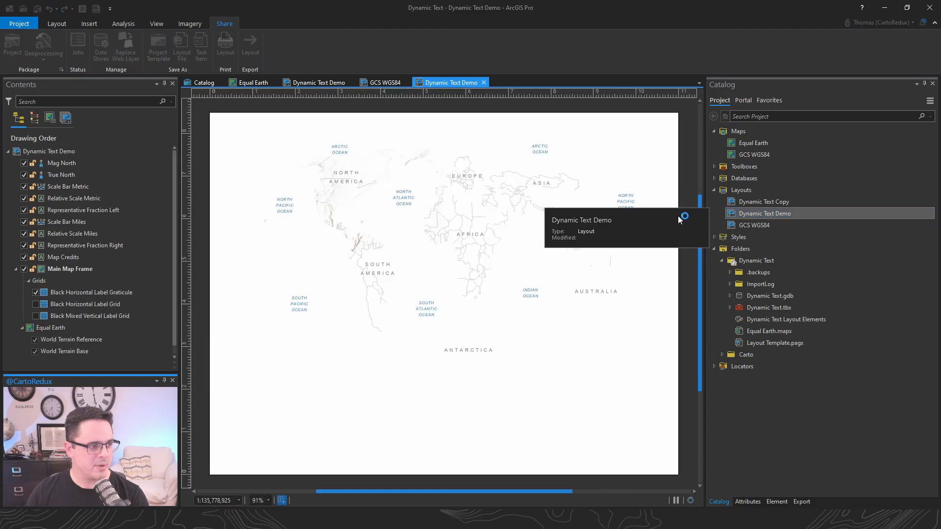
Point the Dynamic Text Demo main map frame at the GCS WGS84 map.
{"action": "left_click", "coordinate": [70, 269]}
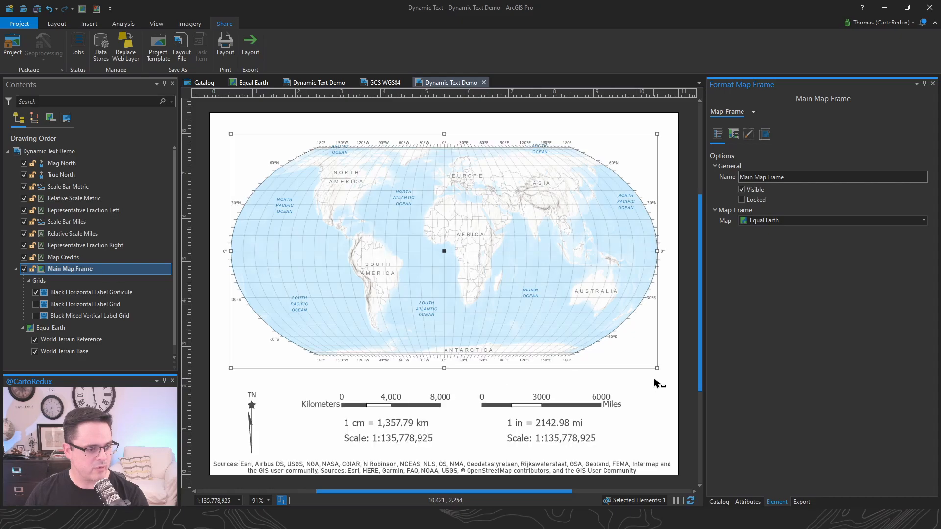
{"action": "left_click", "coordinate": [923, 220]}
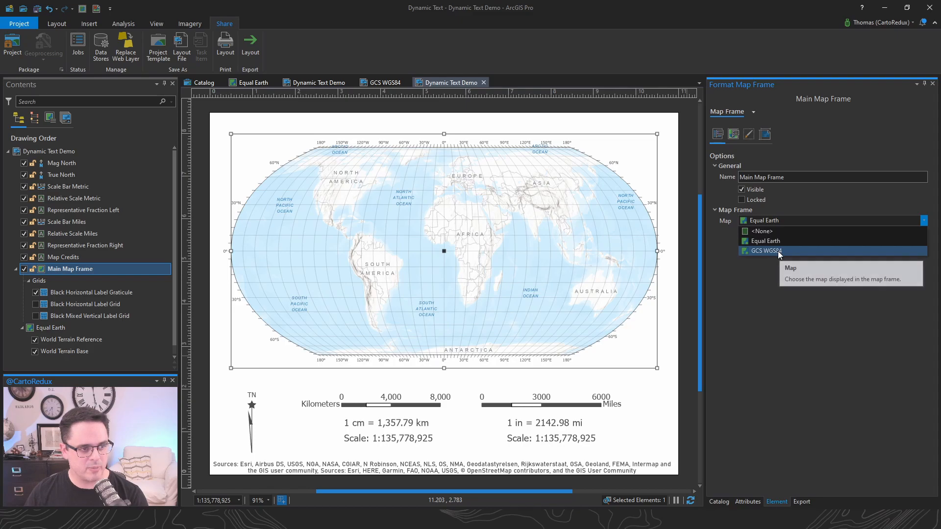
{"action": "left_click", "coordinate": [765, 250]}
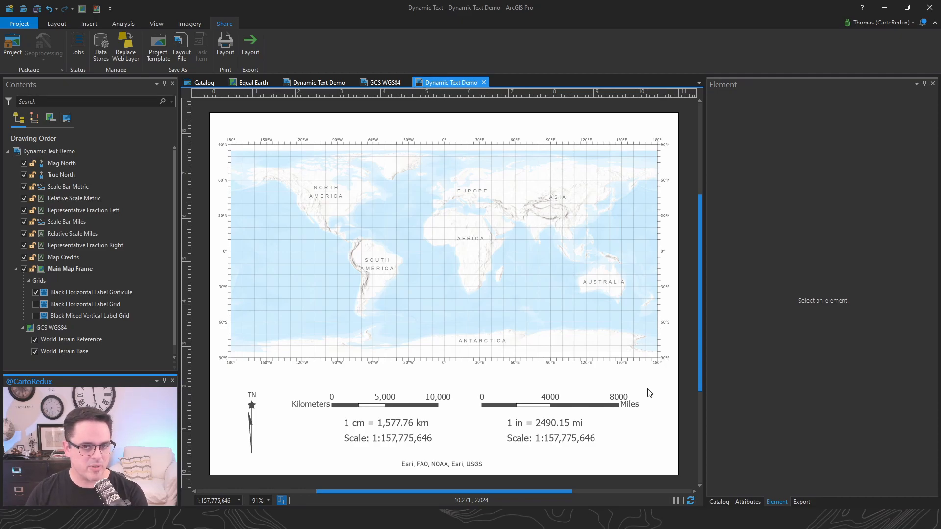
{"action": "mouse_move", "coordinate": [575, 438]}
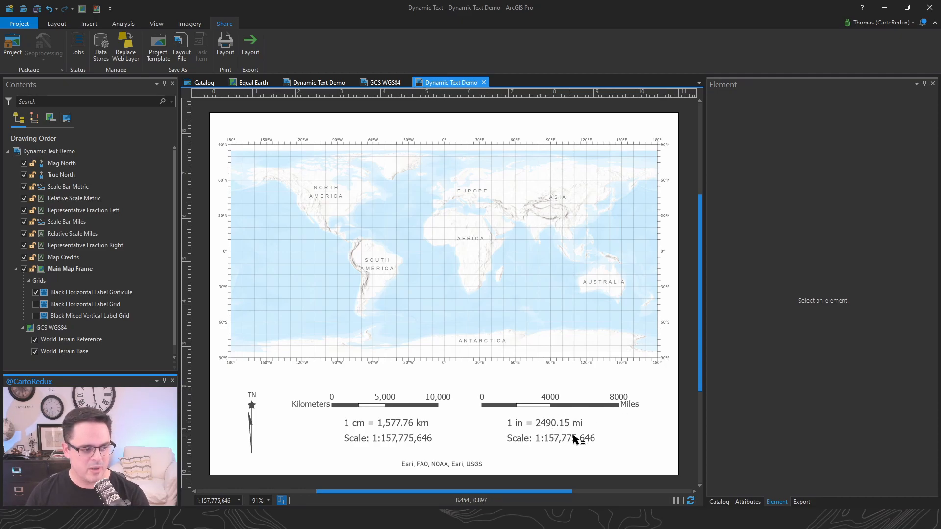